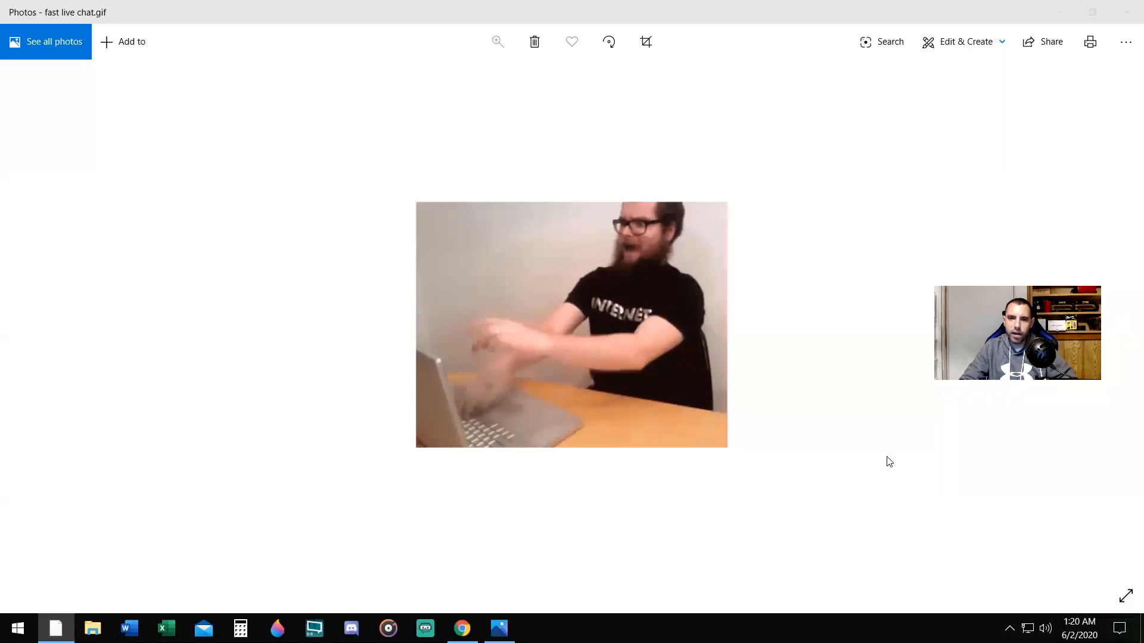
mouse_move(878, 432)
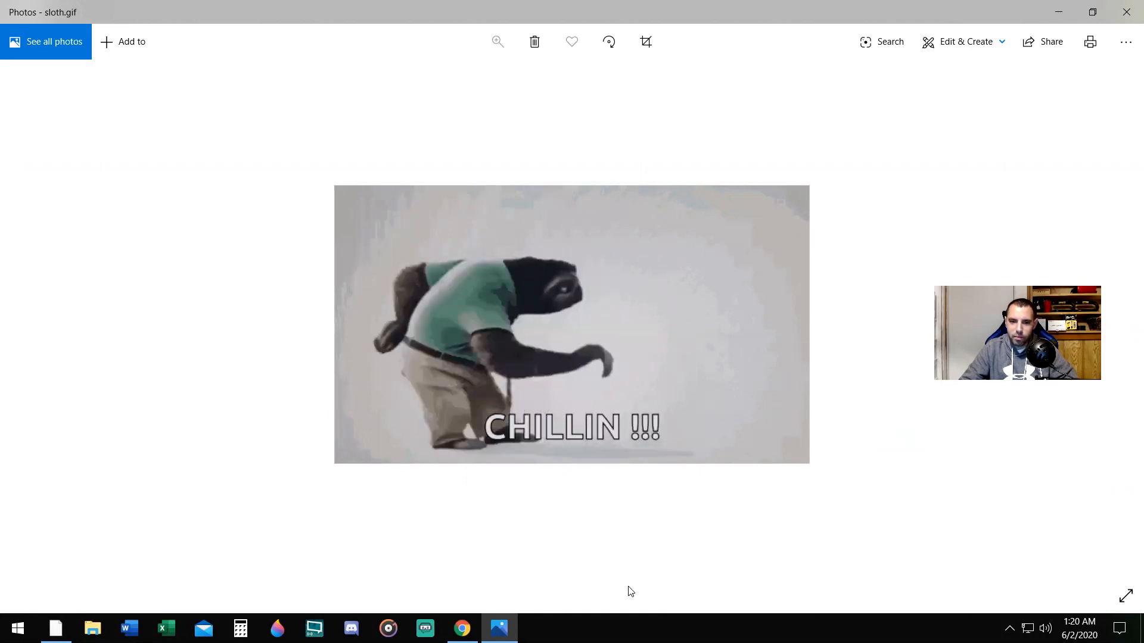
Open YouTube Studio from the account menu on the channel page in Chrome
click(461, 628)
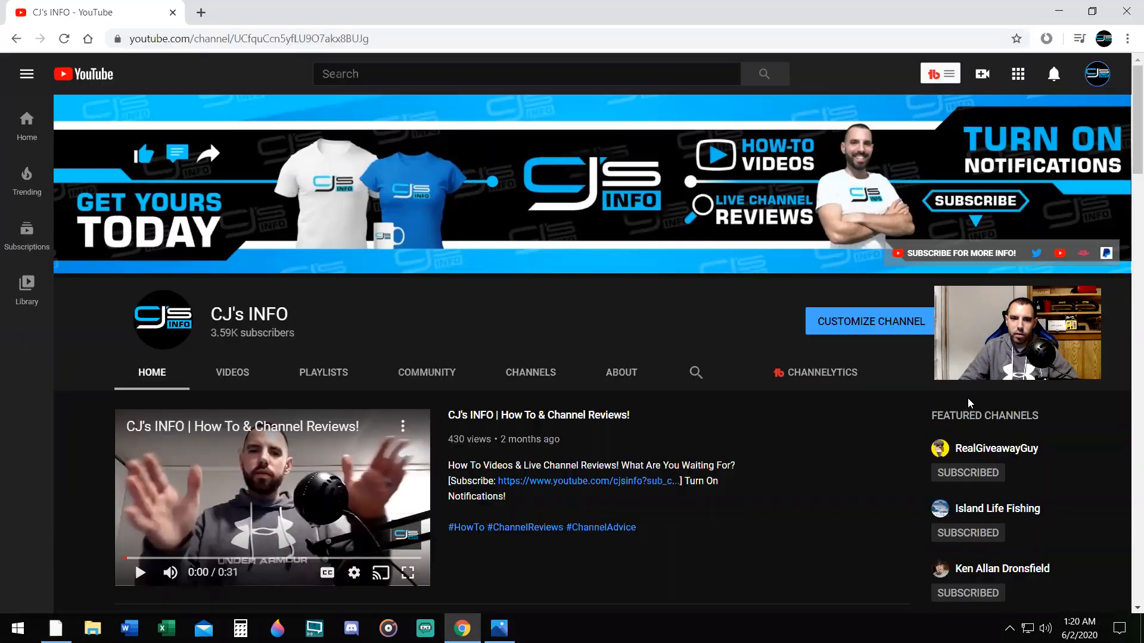
mouse_move(1012, 237)
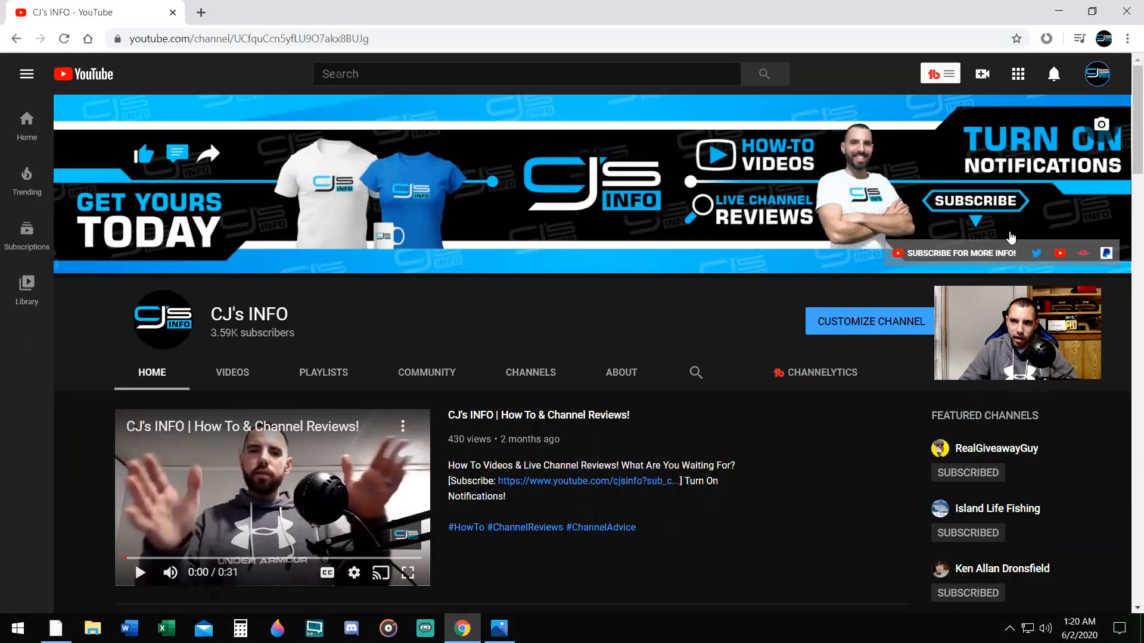
click(1097, 74)
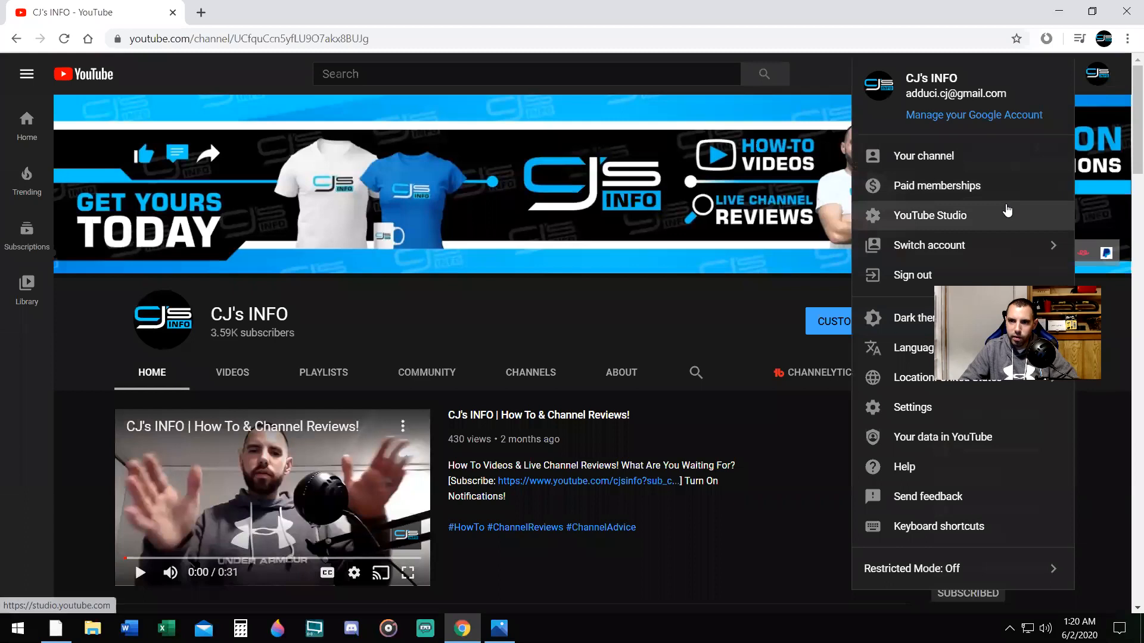
click(929, 216)
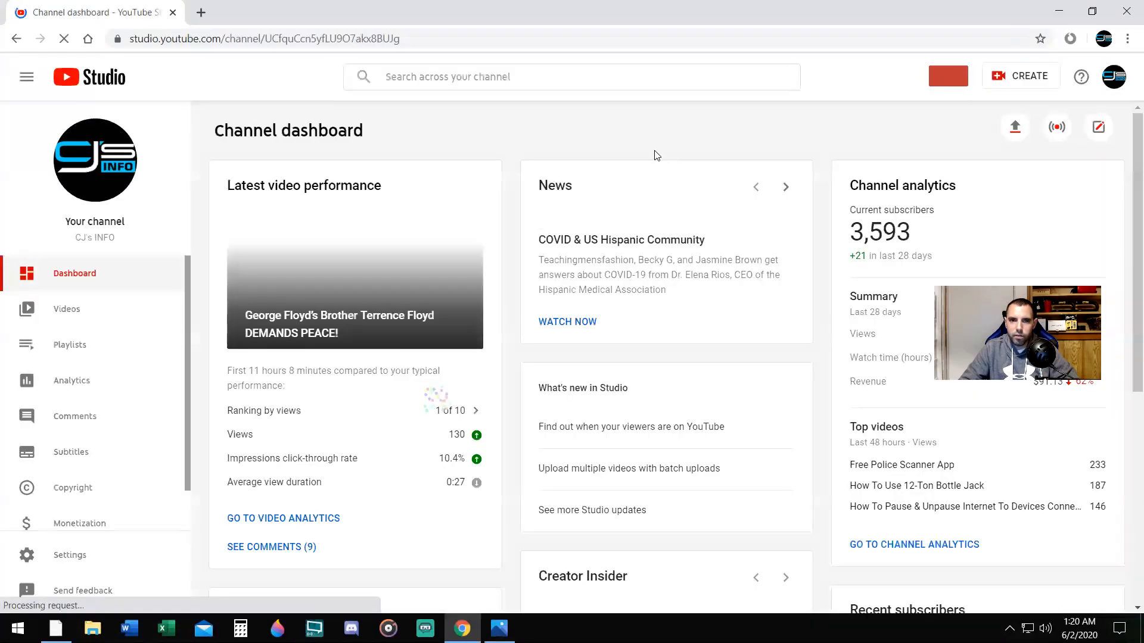
mouse_move(1057, 128)
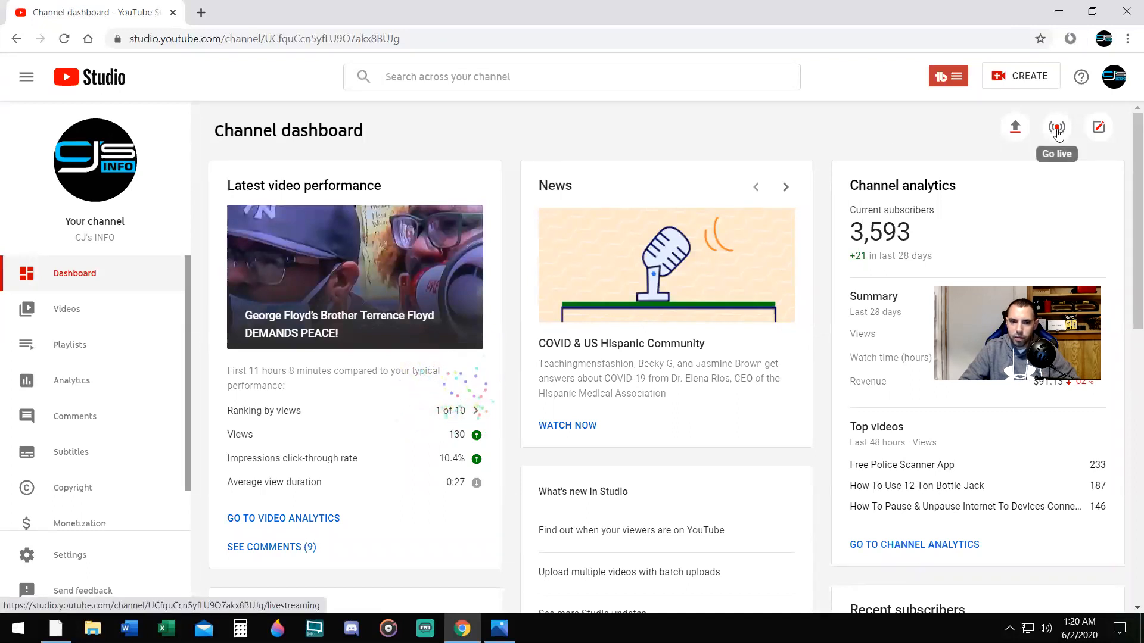
Open Go live, then the Stream Now Classic dashboard in a new tab
click(1057, 127)
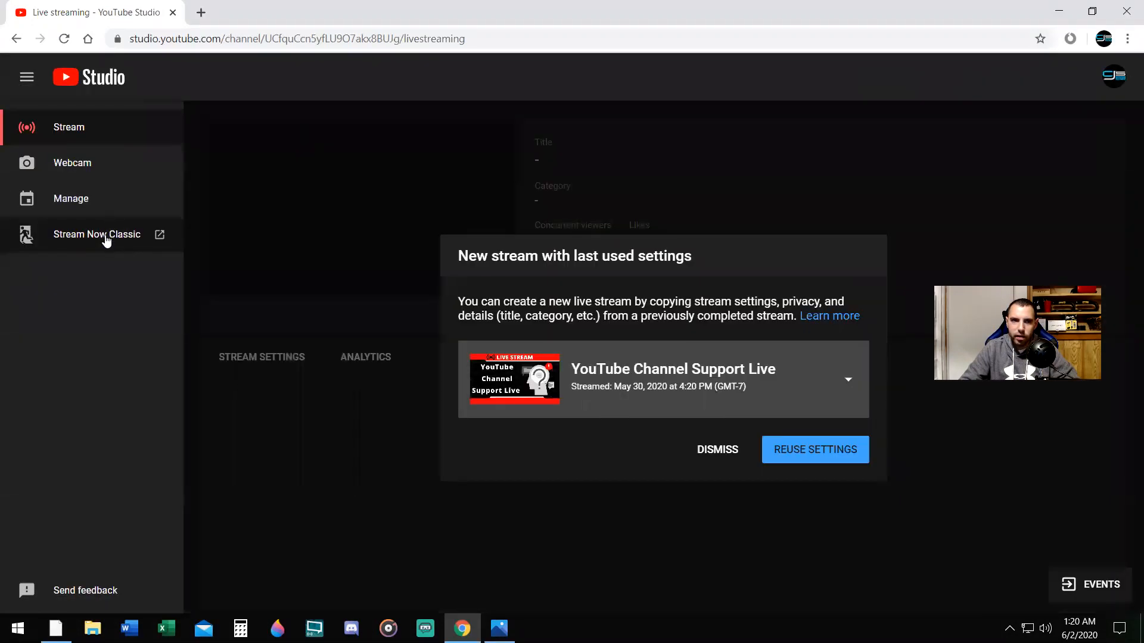
click(96, 234)
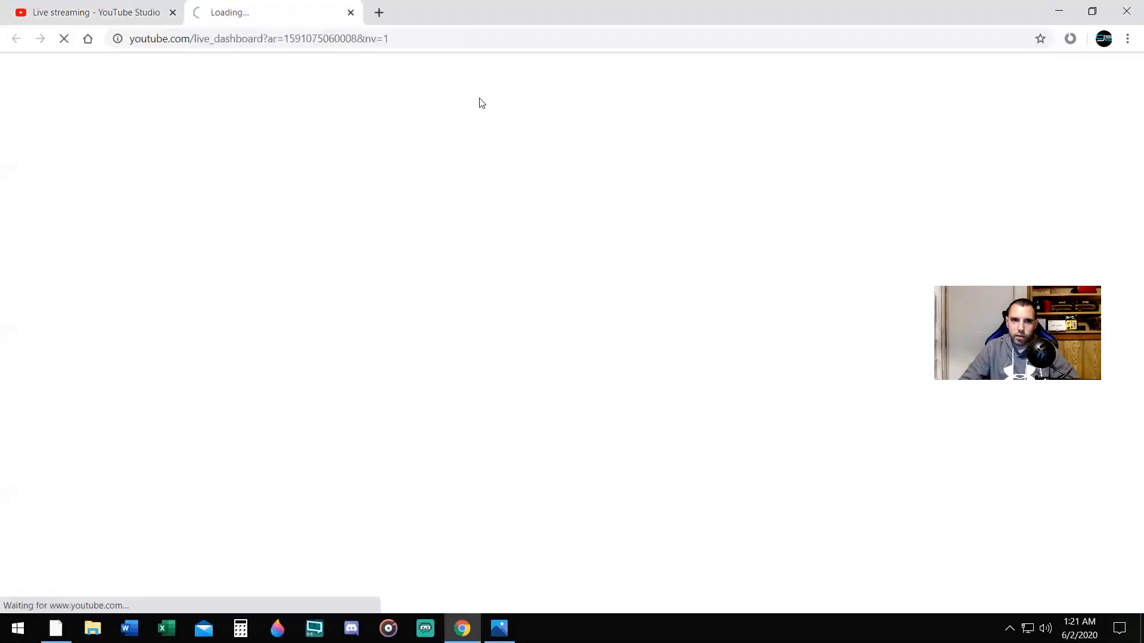
mouse_move(520, 99)
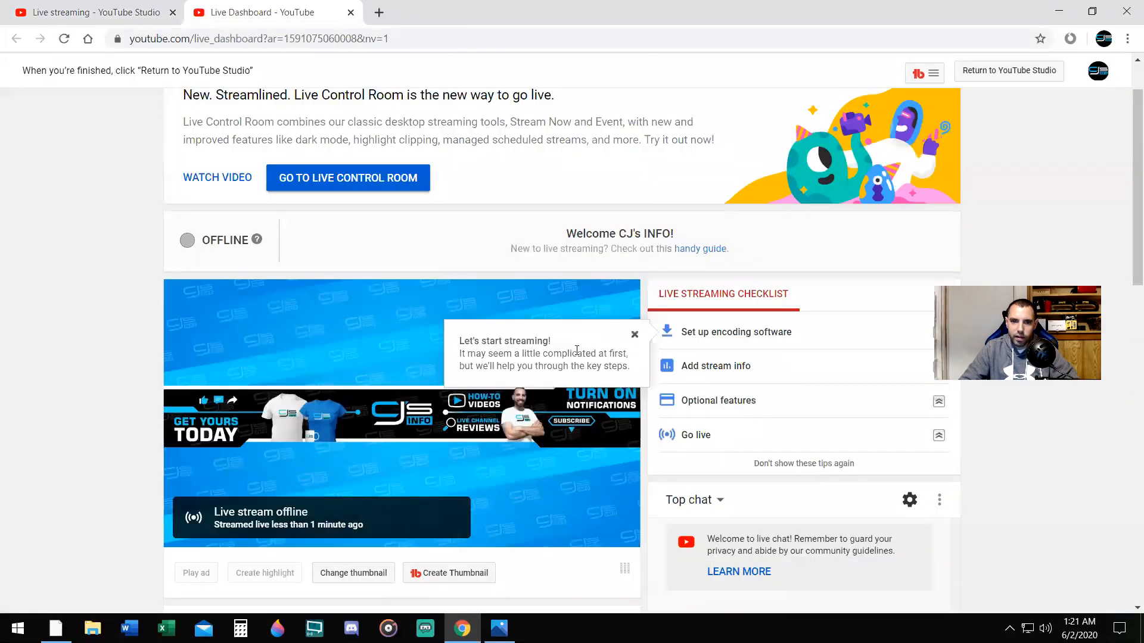
Enable slow mode in Advanced settings with a 1-second chat post interval
scroll(down, 3)
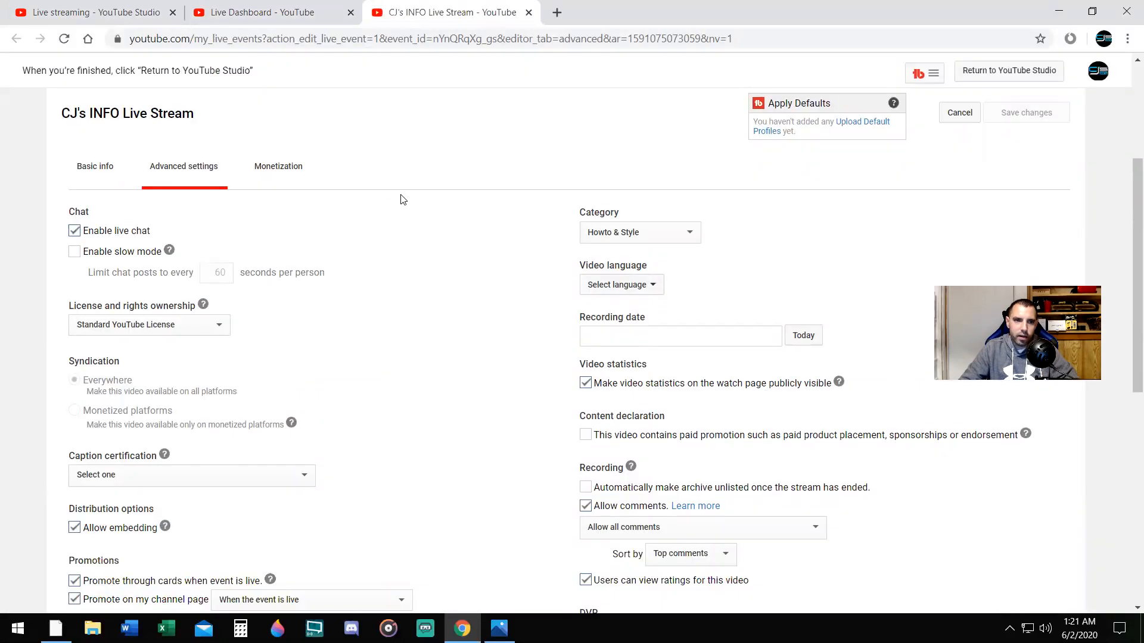
scroll(down, 3)
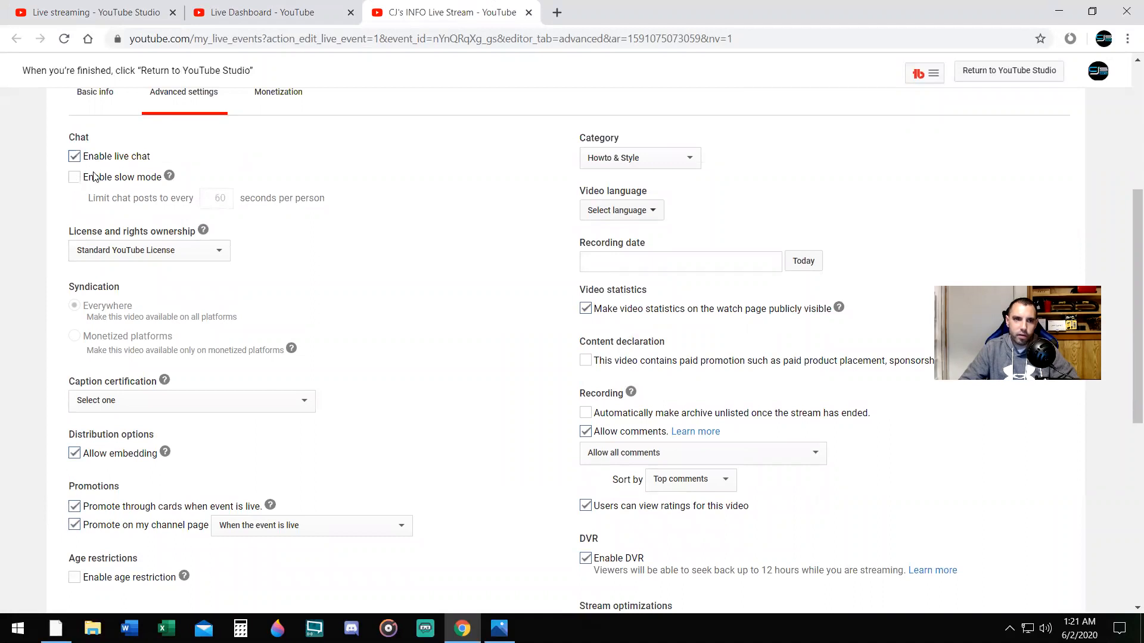
click(74, 177)
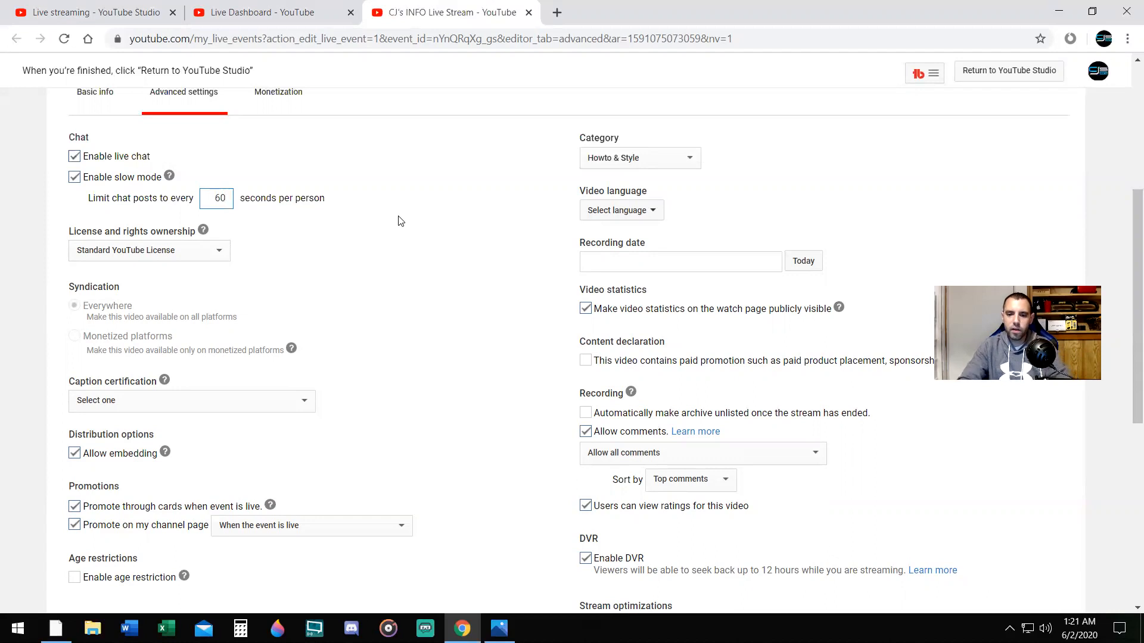
click(216, 197)
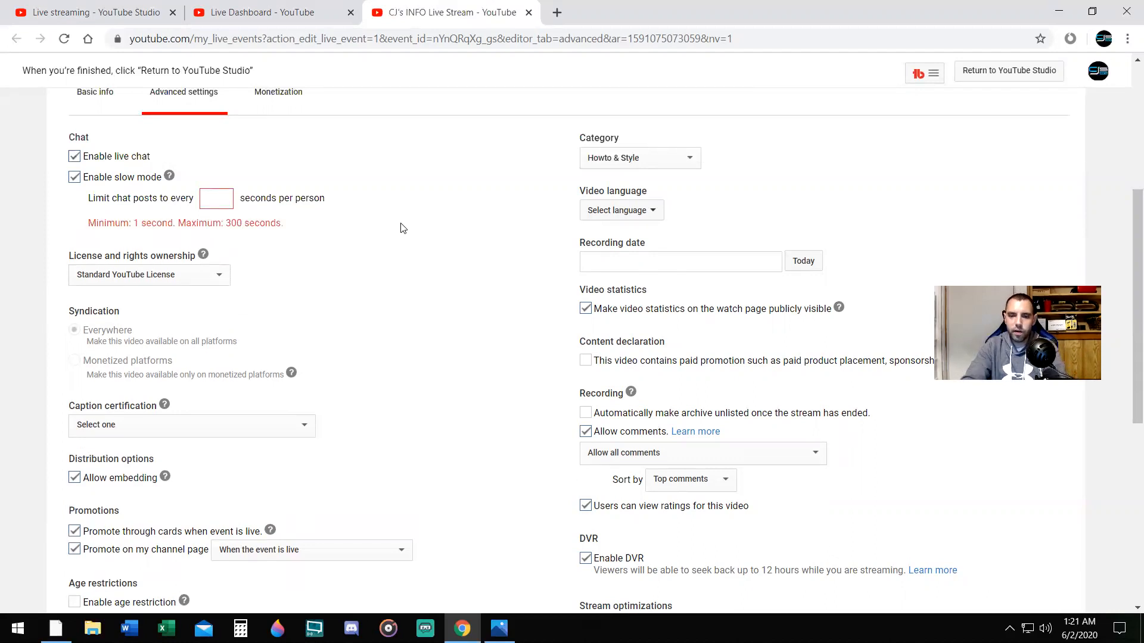
click(215, 198)
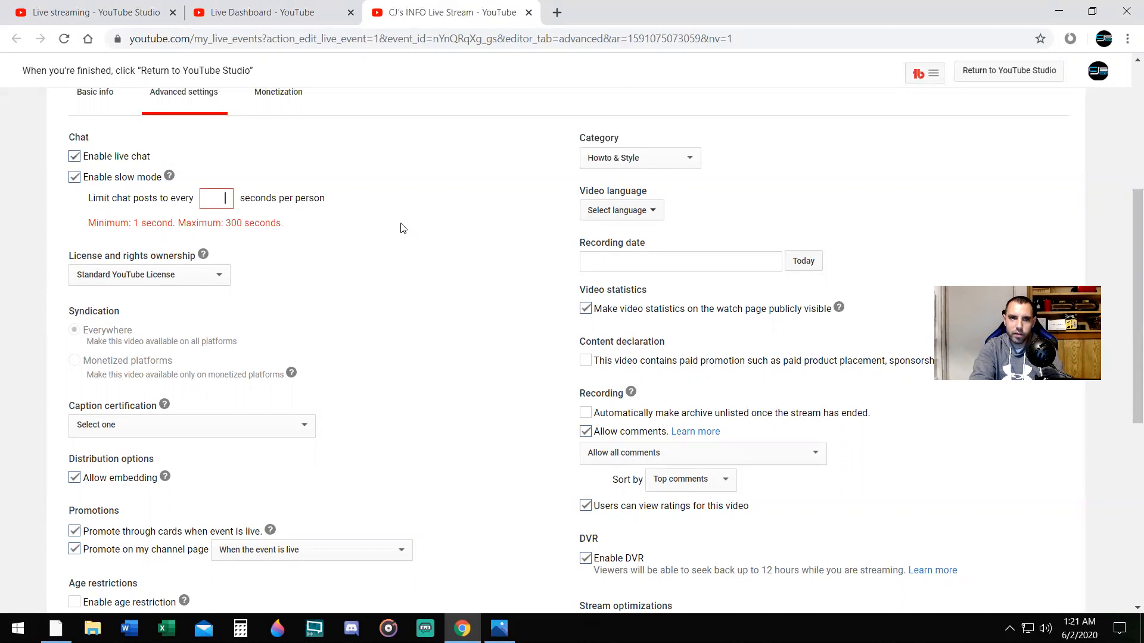
text(1)
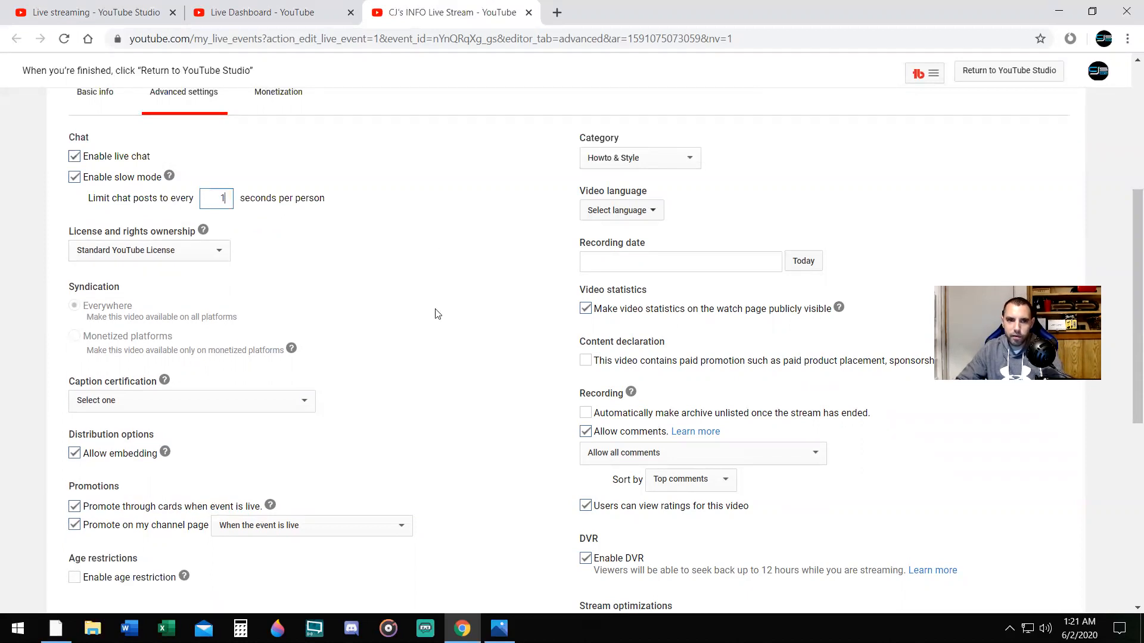
scroll(down, 3)
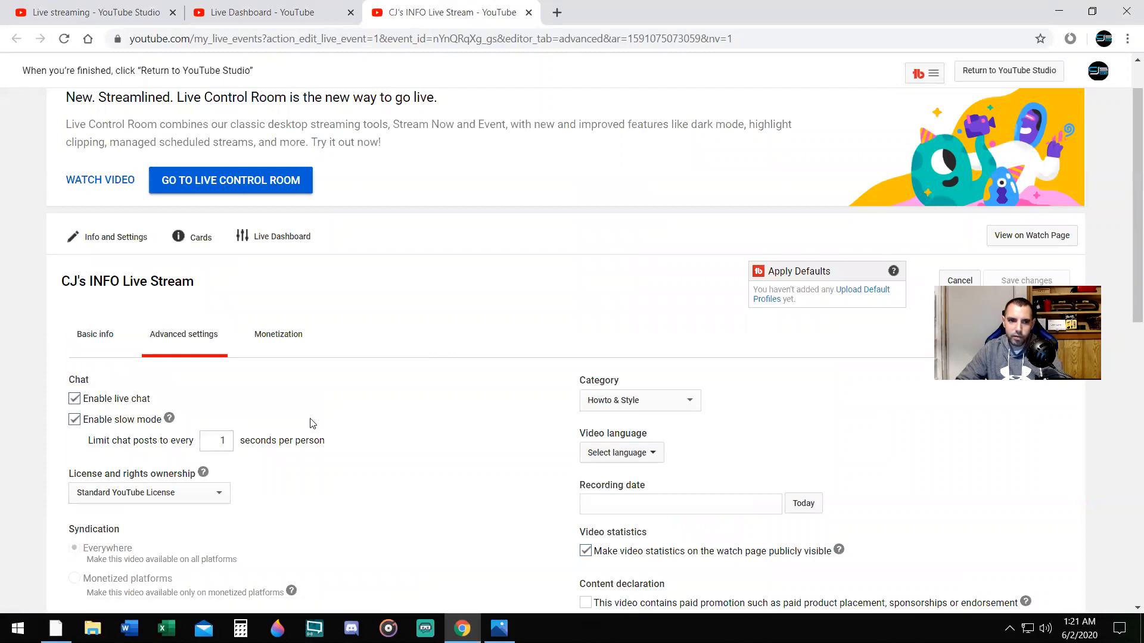
Select Ultra low-latency under Stream optimizations and save the changes
scroll(down, 3)
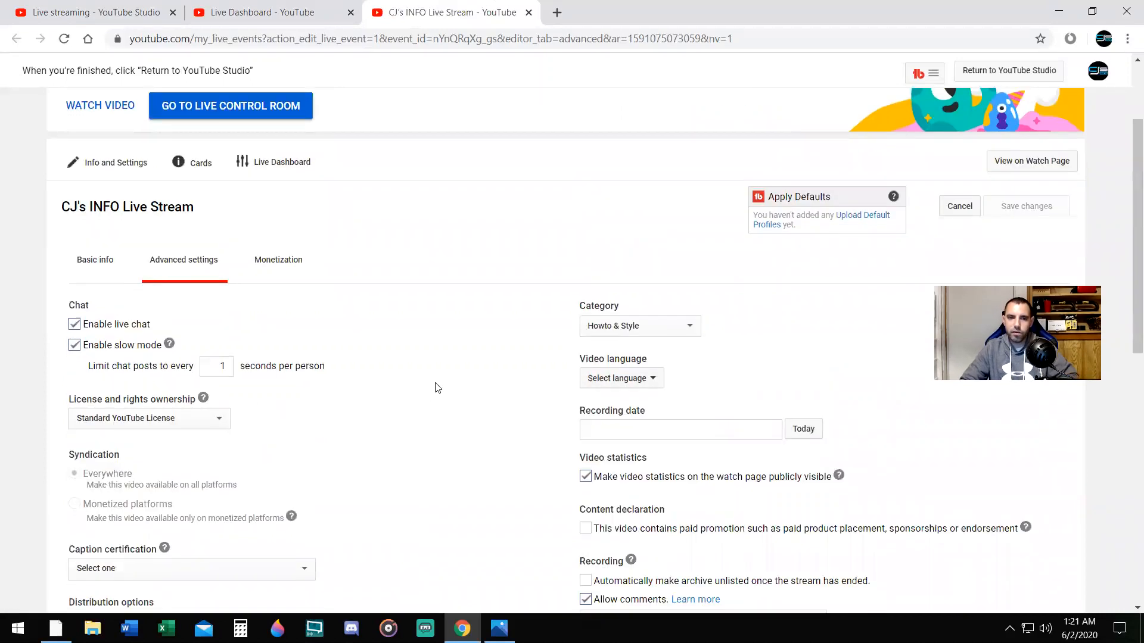
scroll(down, 3)
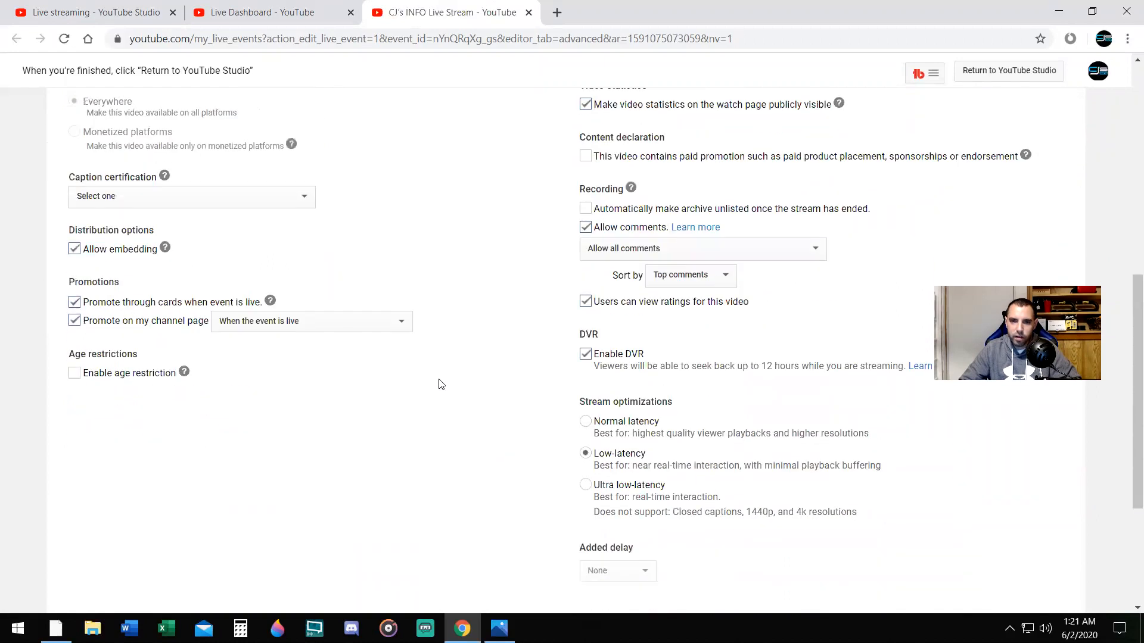
mouse_move(486, 339)
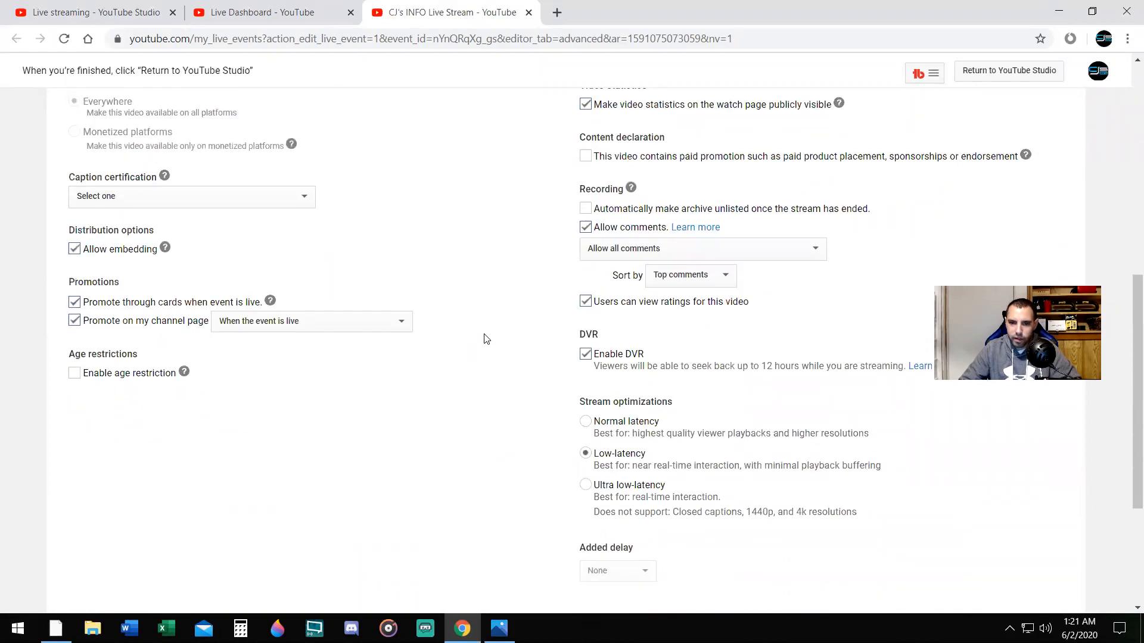
scroll(down, 3)
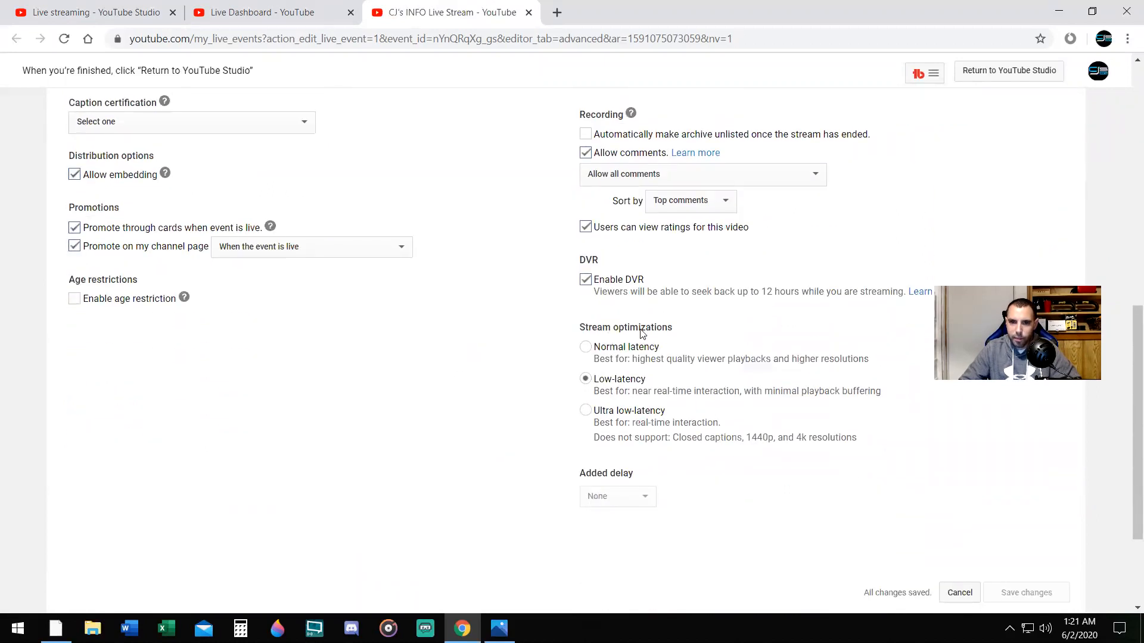
mouse_move(661, 353)
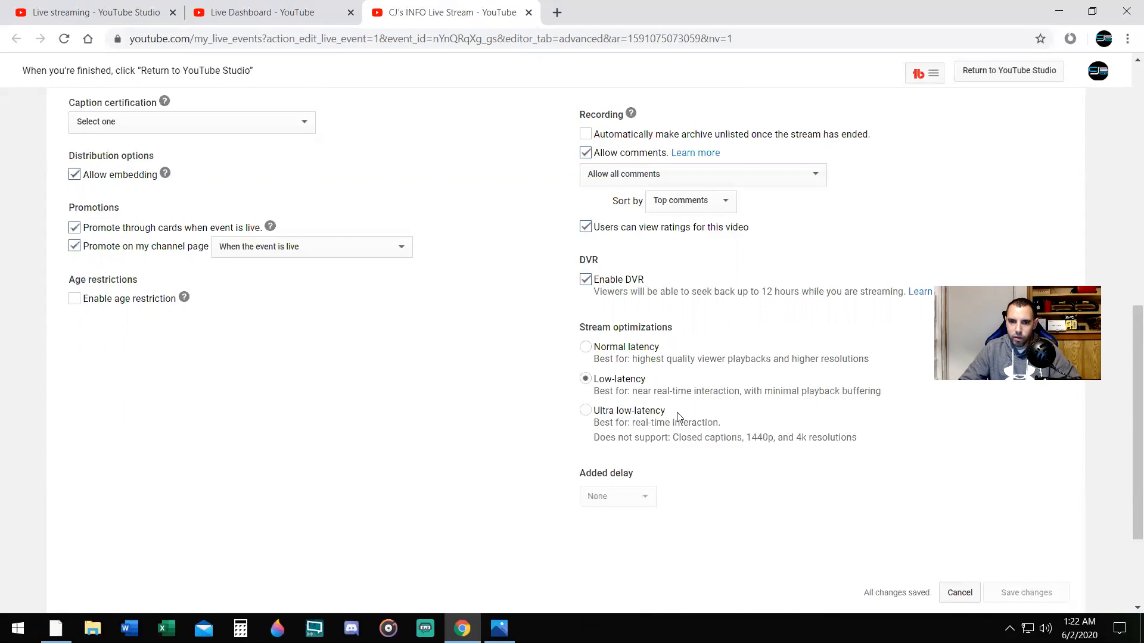
mouse_move(586, 410)
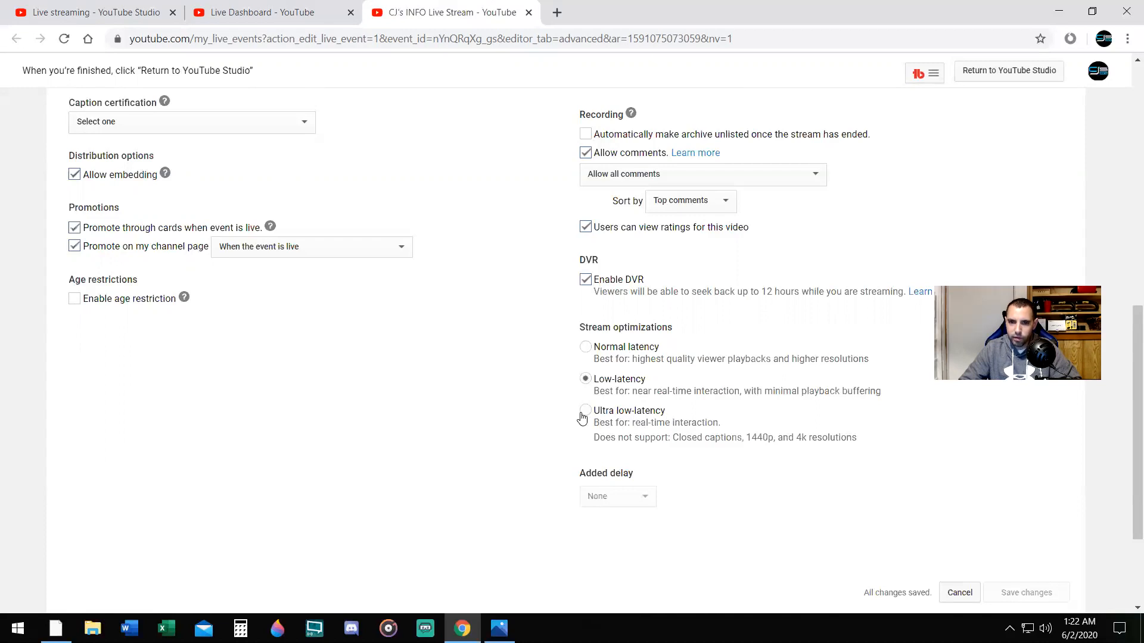
click(585, 410)
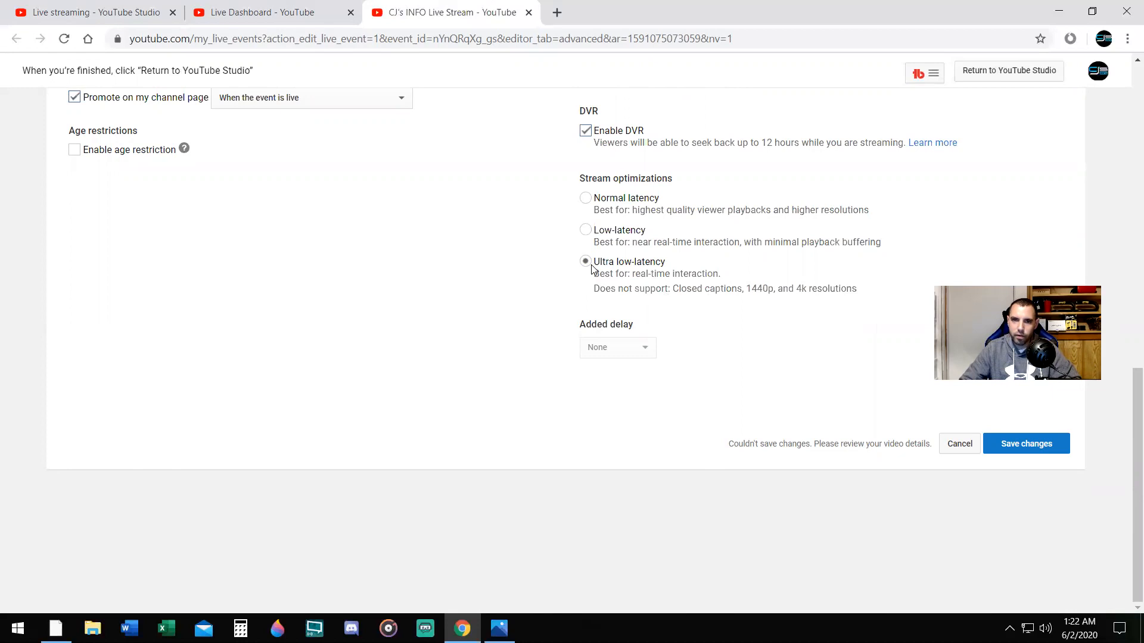
mouse_move(1005, 453)
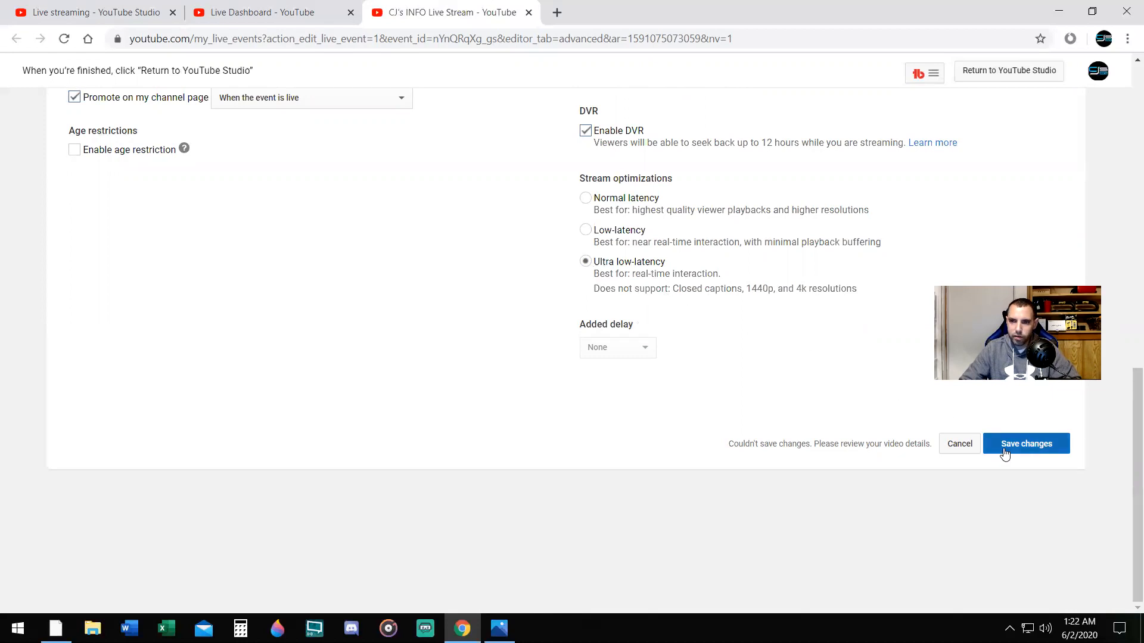
click(1027, 443)
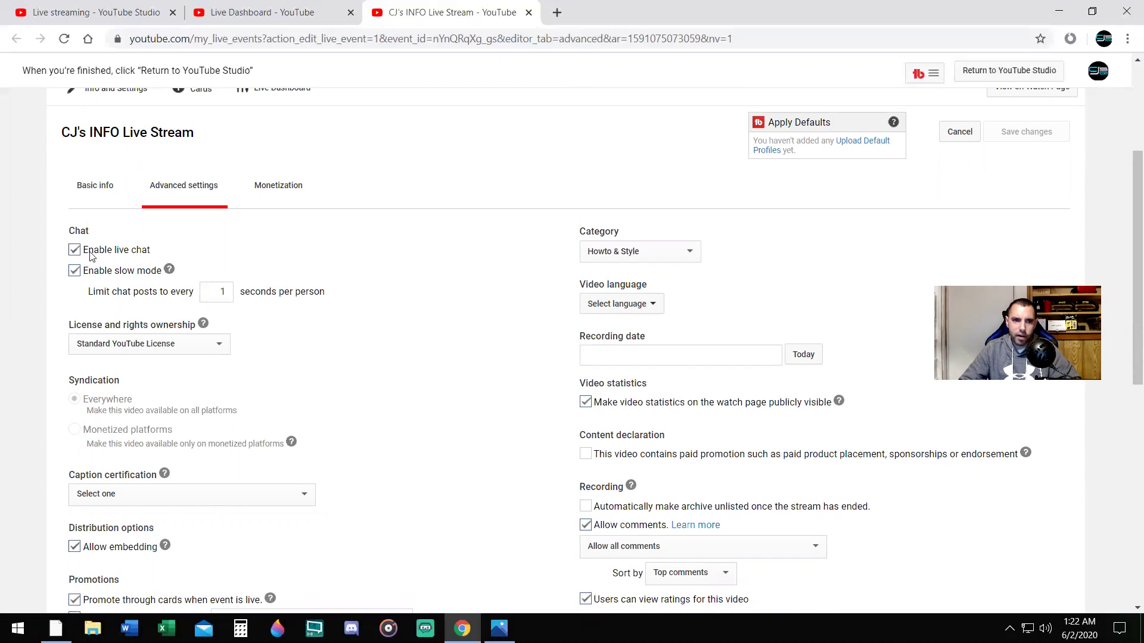
Uncheck 'Enable live chat' for CJ's INFO Live Stream and save
click(74, 249)
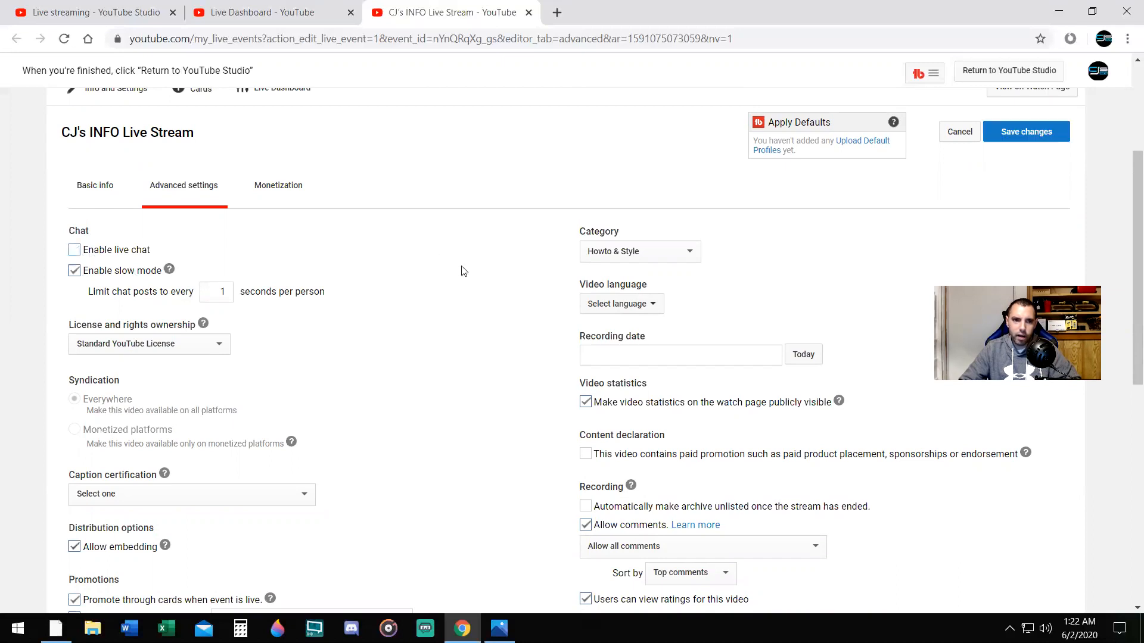
mouse_move(162, 256)
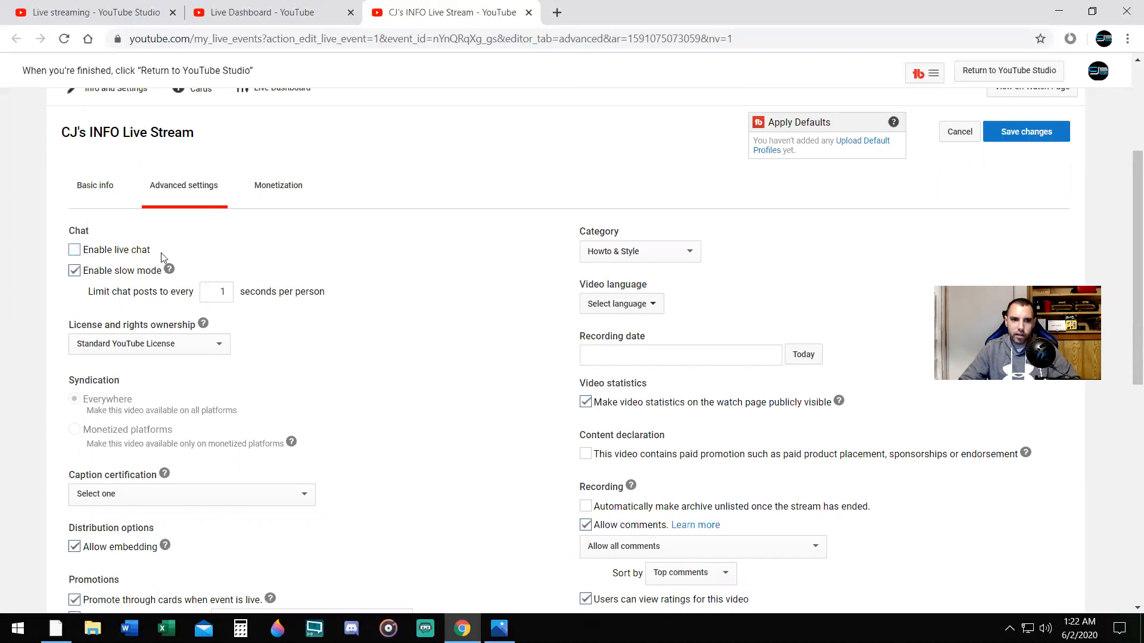
scroll(down, 3)
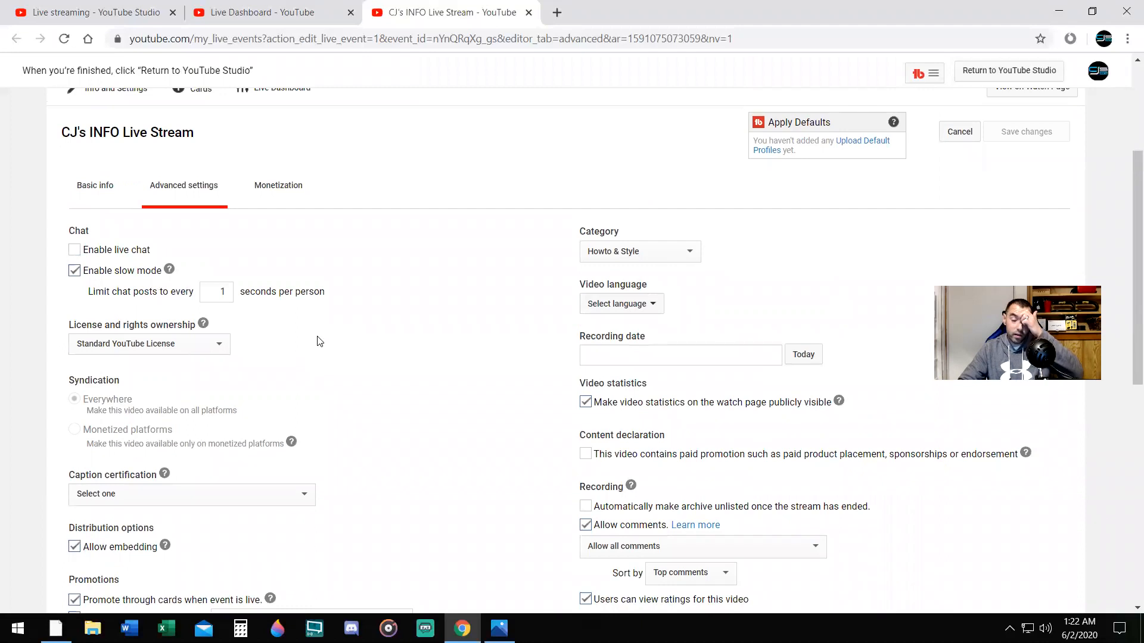
mouse_move(315, 312)
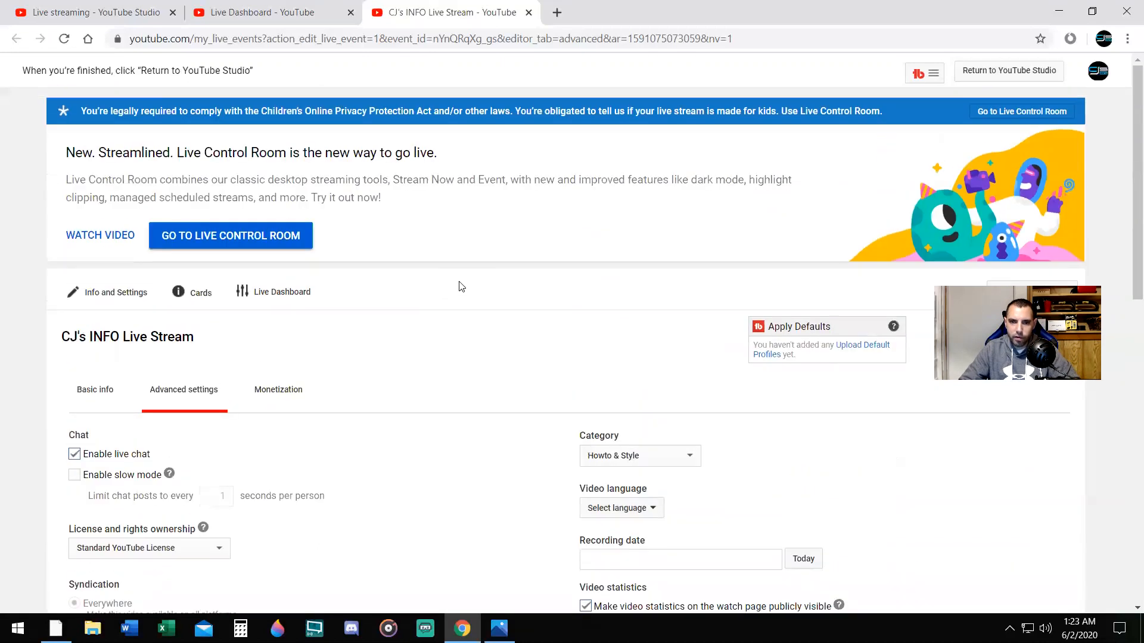
mouse_move(392, 425)
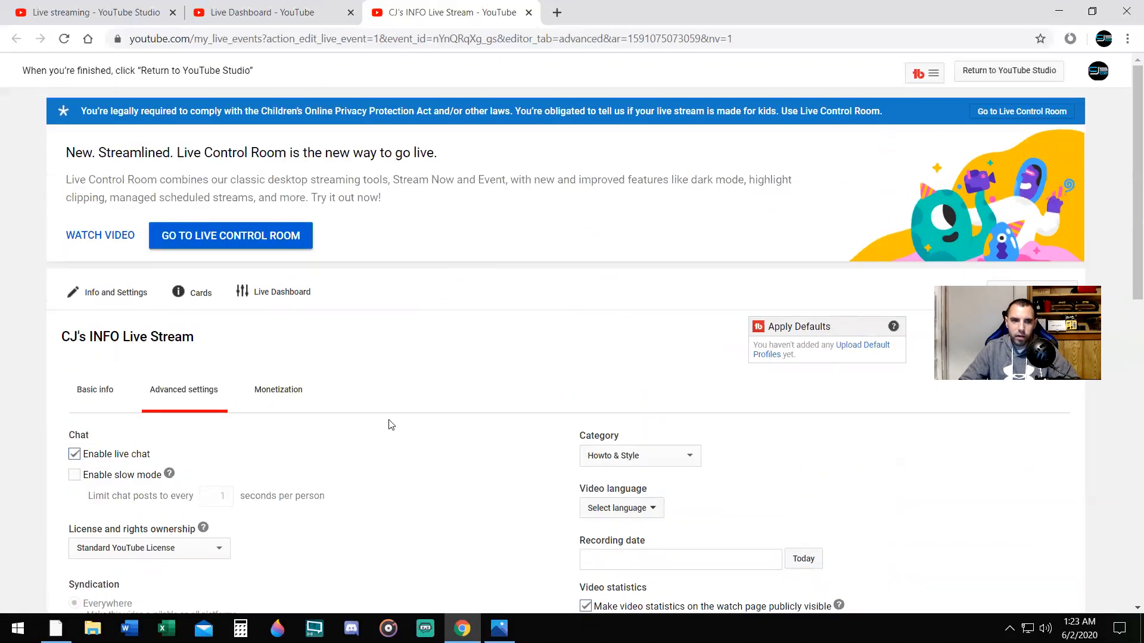
scroll(down, 3)
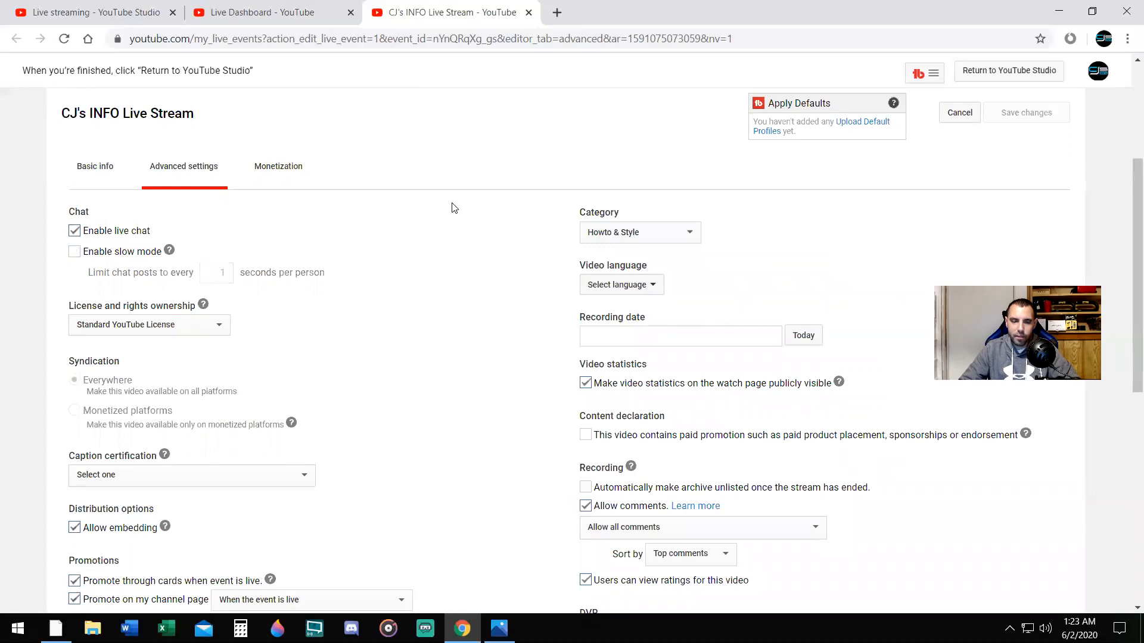
mouse_move(455, 218)
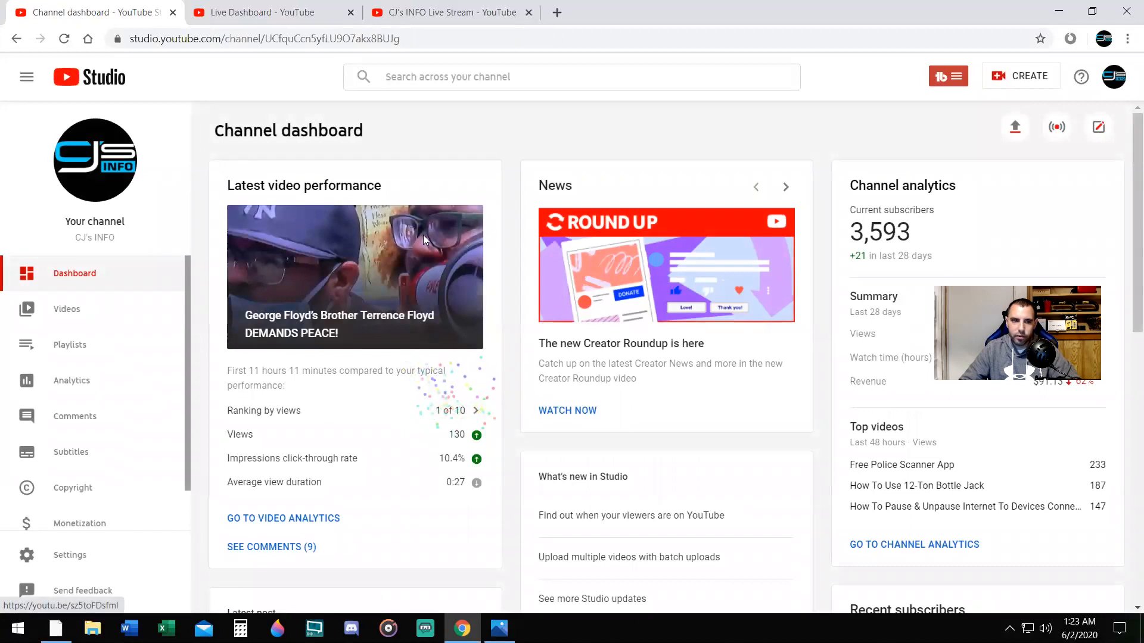
Open Videos and edit details of 'YouTube Channel Support Live' on the Live tab
click(67, 308)
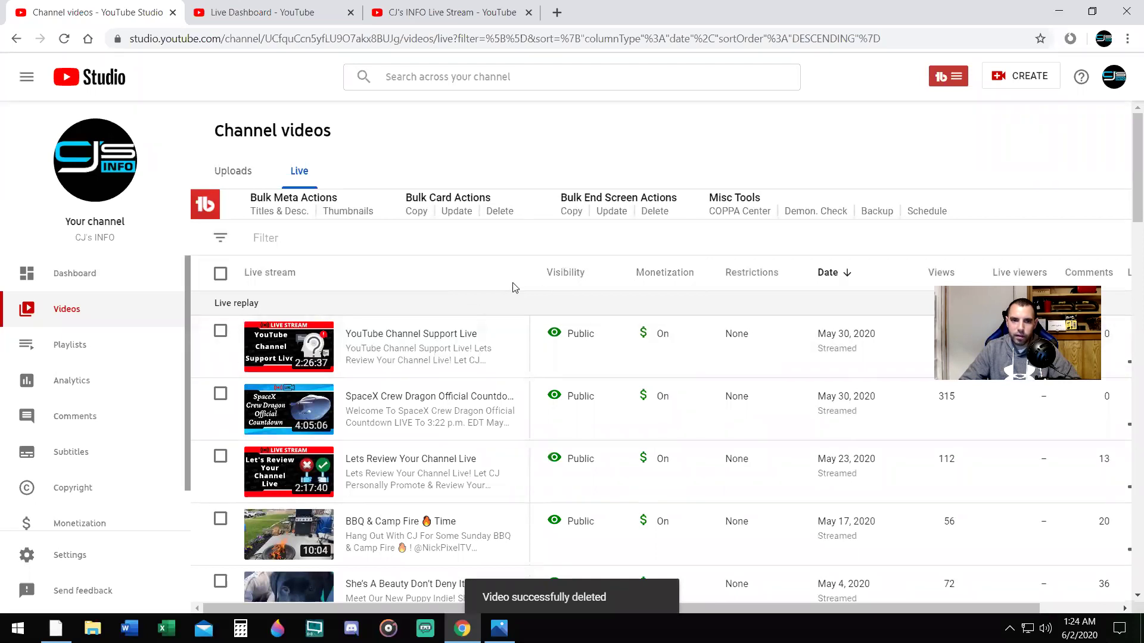
mouse_move(363, 351)
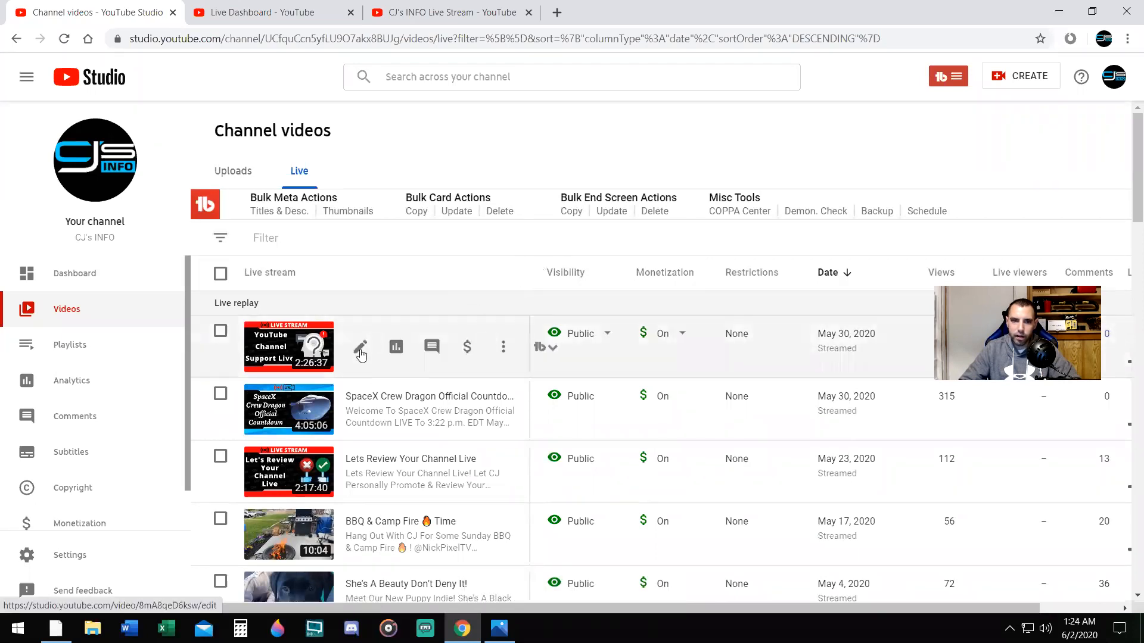
click(360, 347)
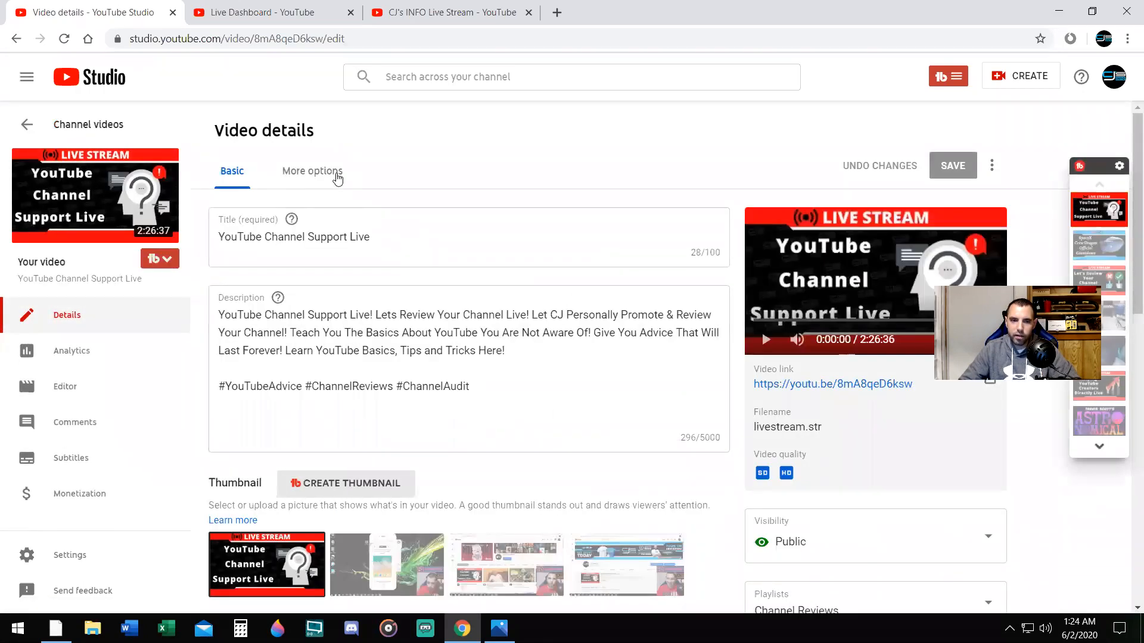
Uncheck 'Allow Live Chat to replay' under More options for this stream
click(313, 172)
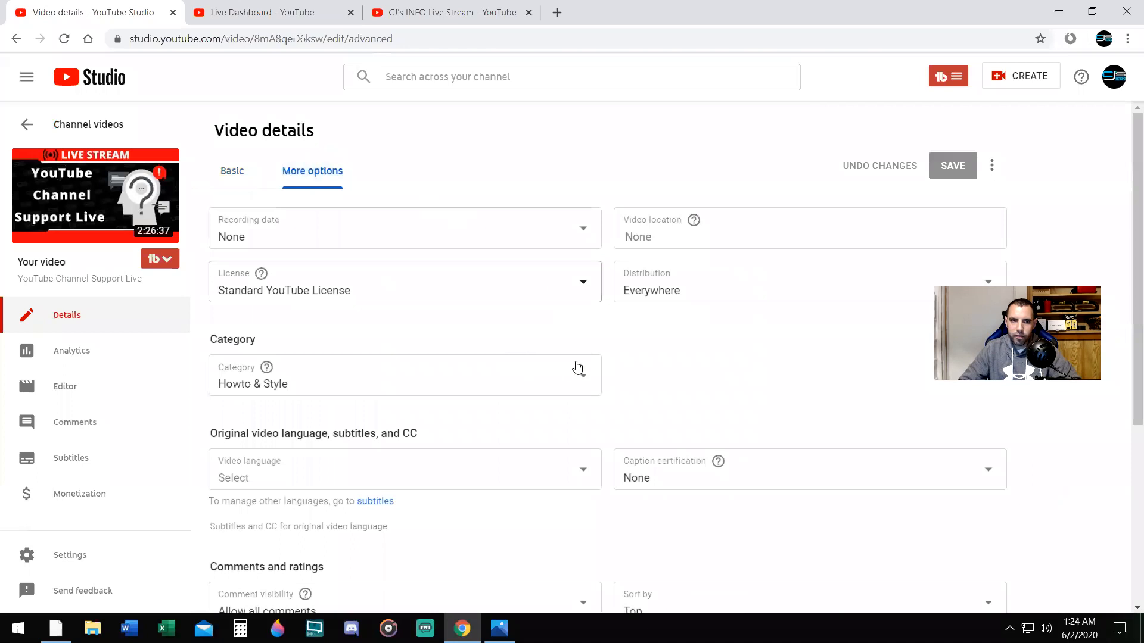
scroll(down, 3)
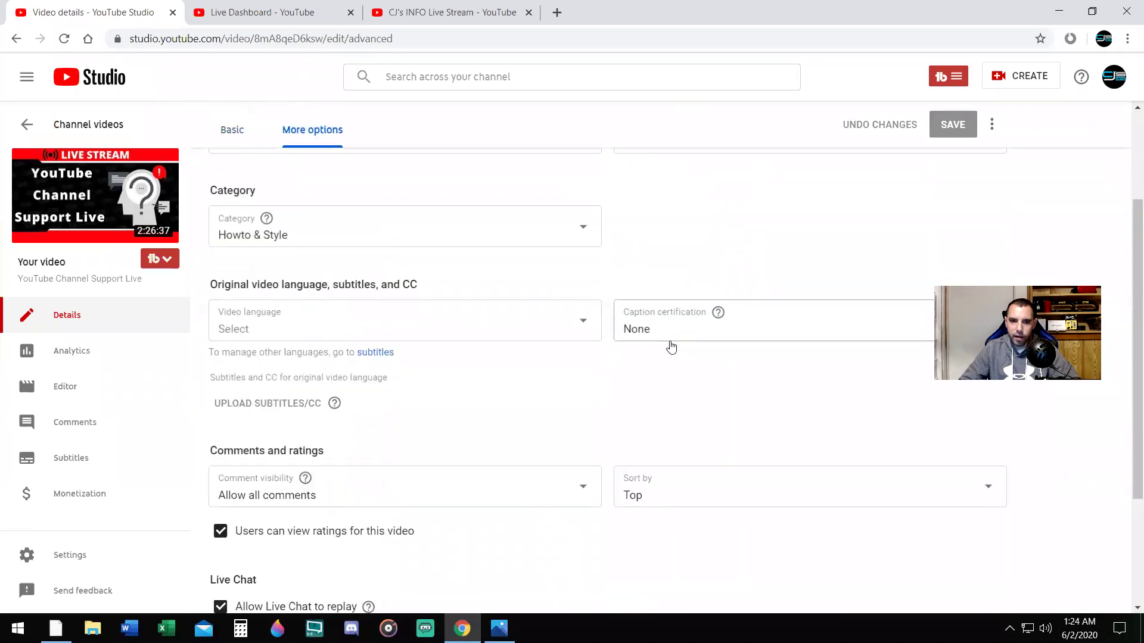
scroll(down, 3)
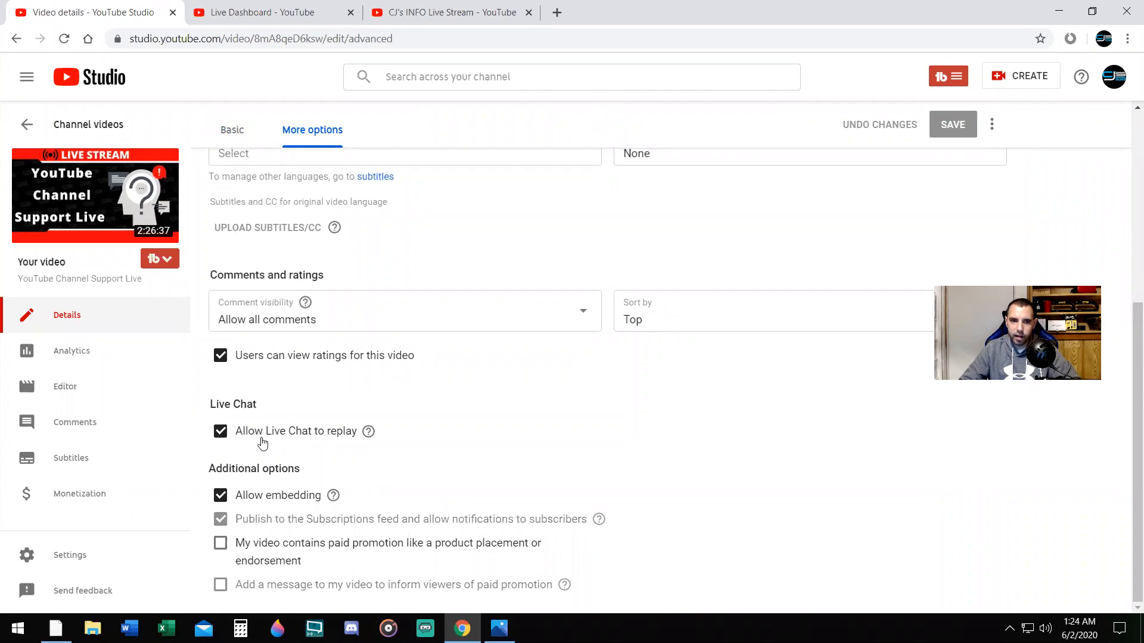
mouse_move(220, 434)
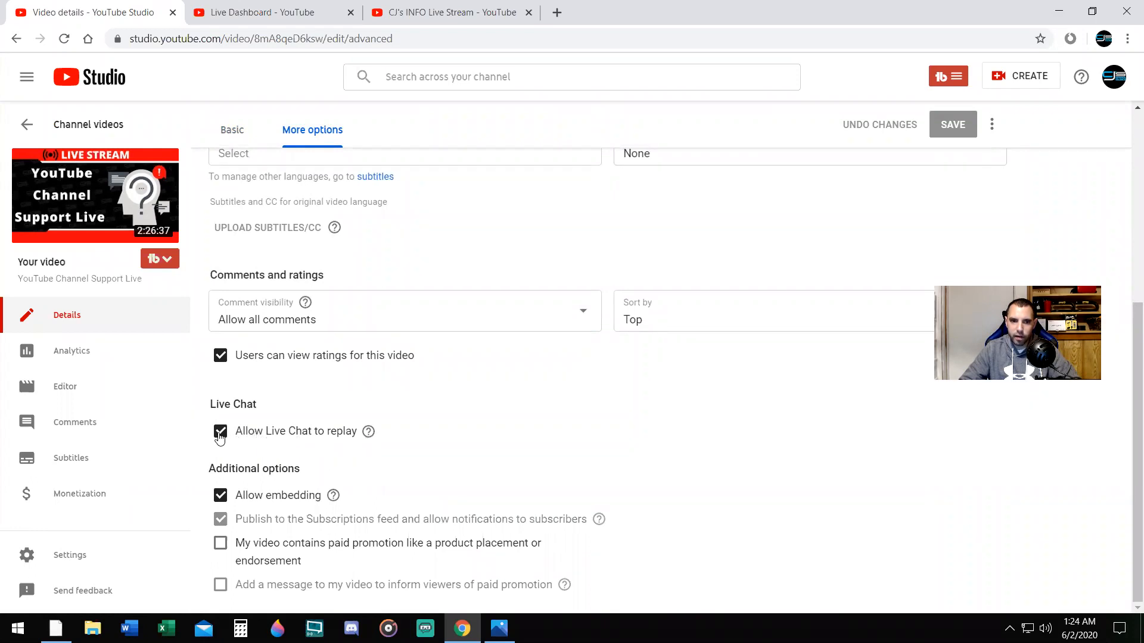
click(220, 431)
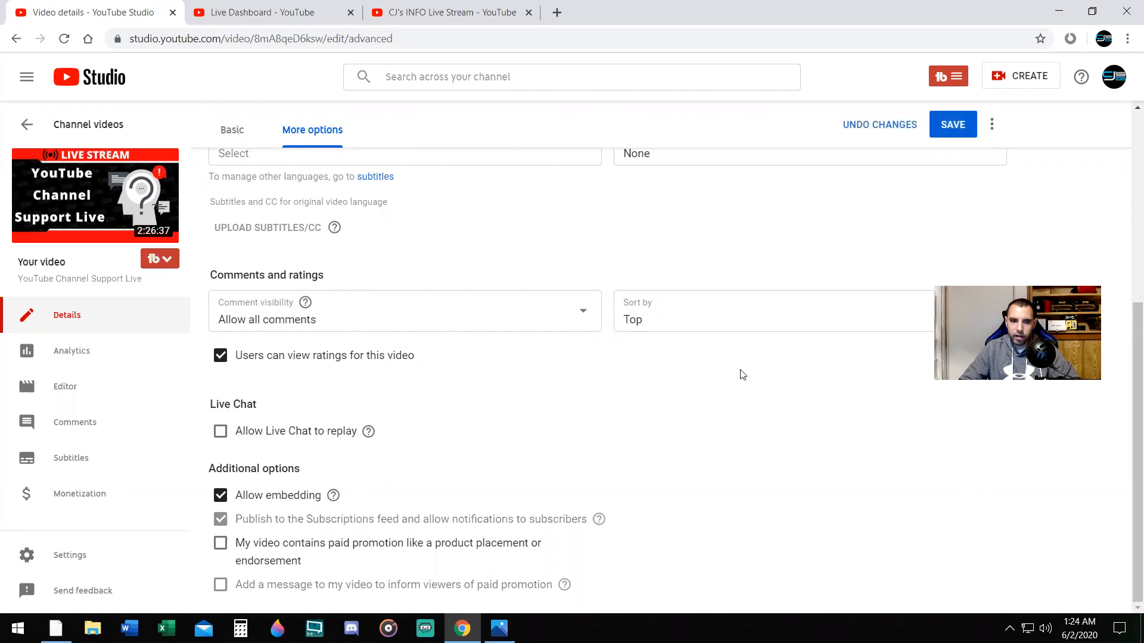
mouse_move(946, 125)
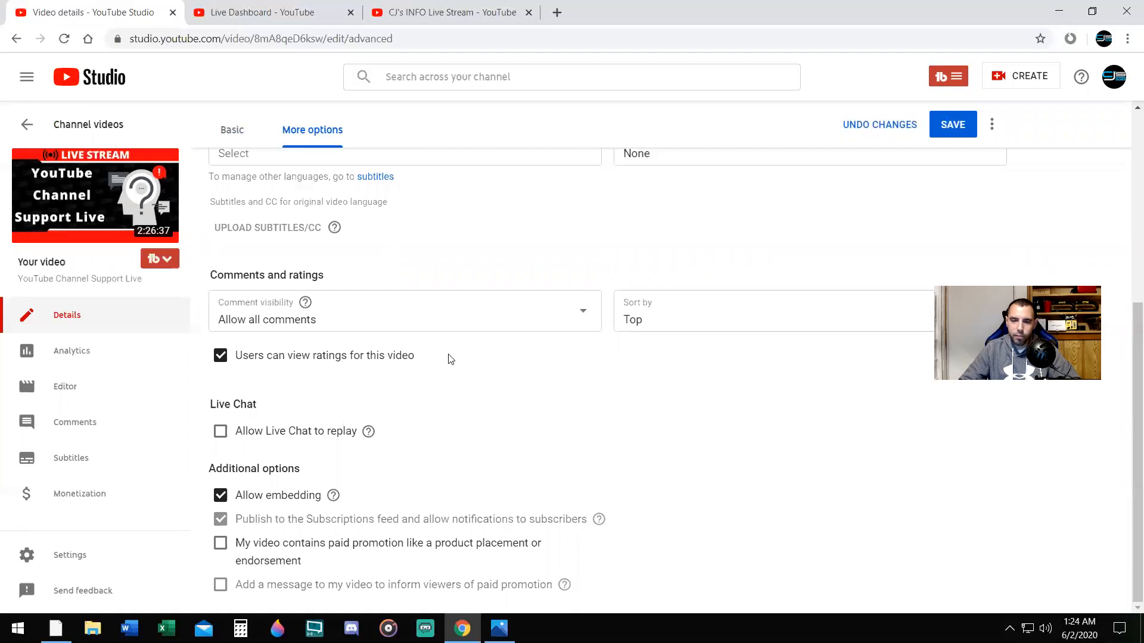
mouse_move(378, 388)
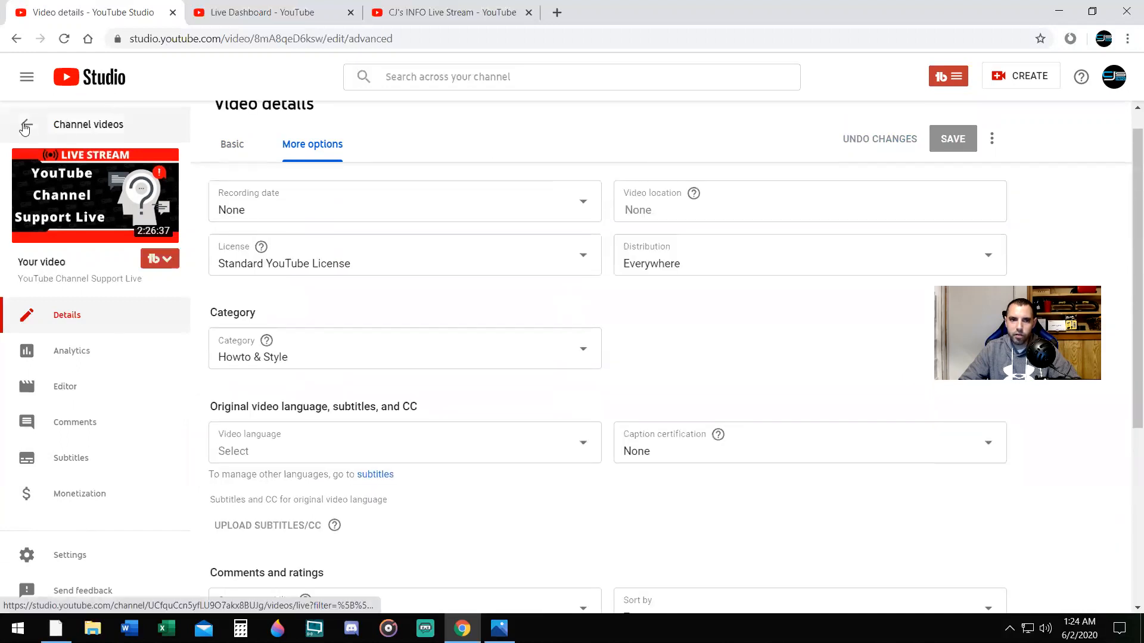
Return to Channel videos and switch to the Uploads tab
click(26, 129)
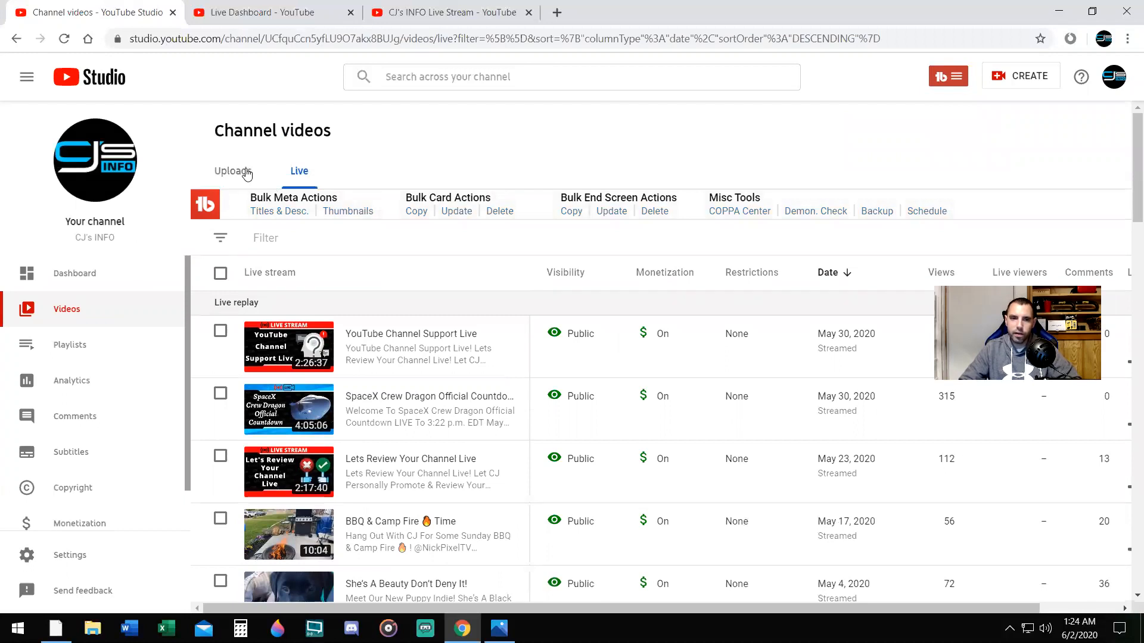
click(230, 172)
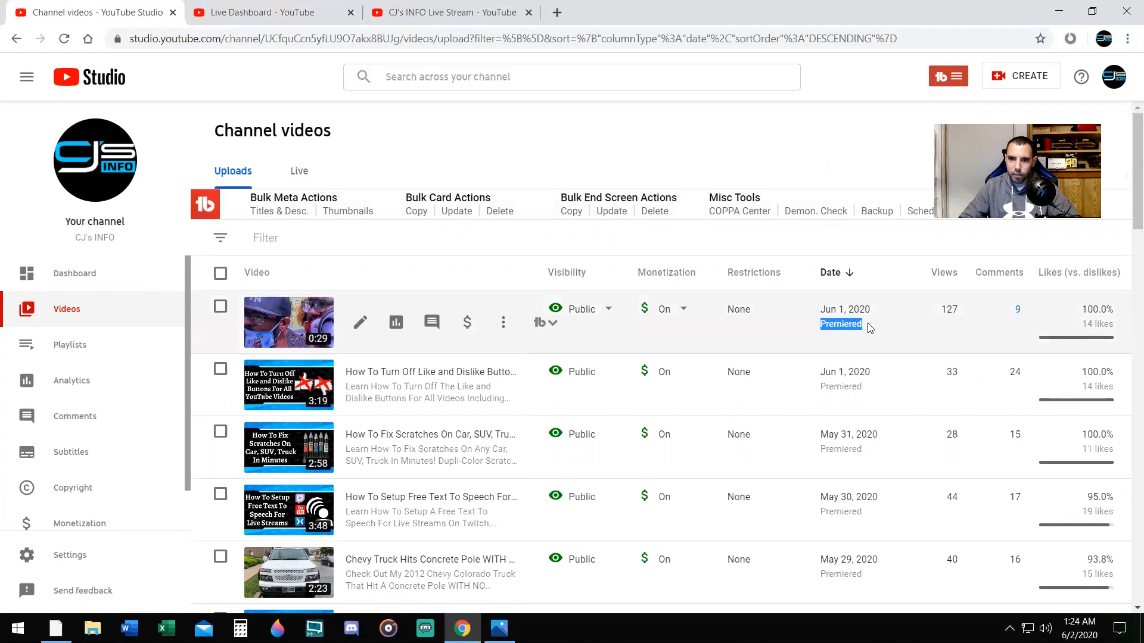
mouse_move(504, 359)
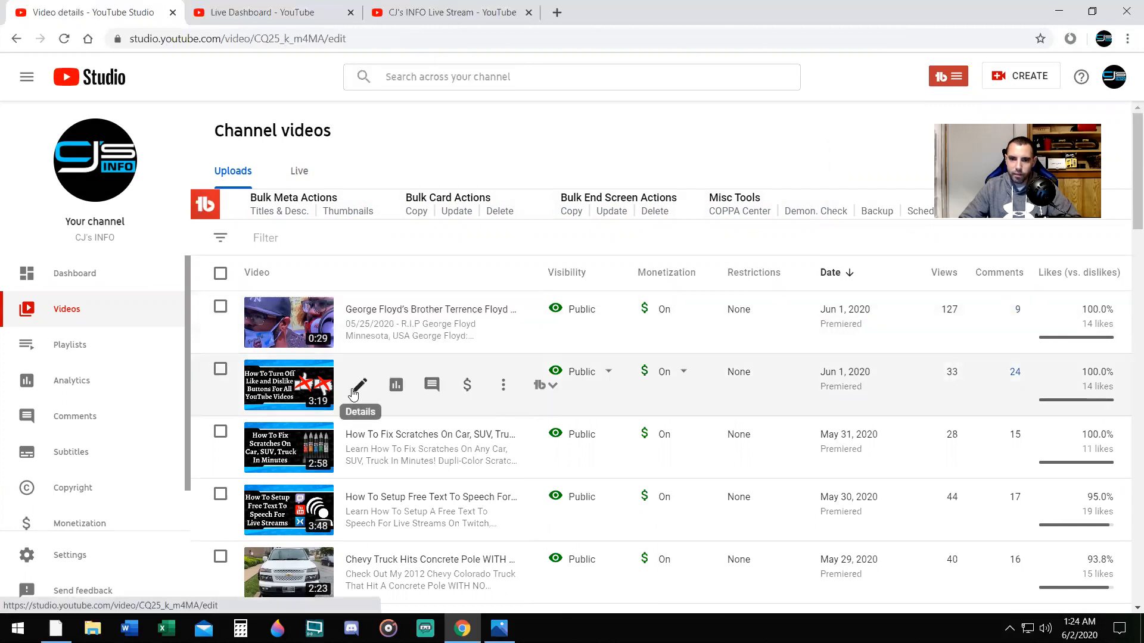
Uncheck 'Allow Live Chat to replay' for the 'How To Turn Off Like and Dislike Buttons' video
click(359, 385)
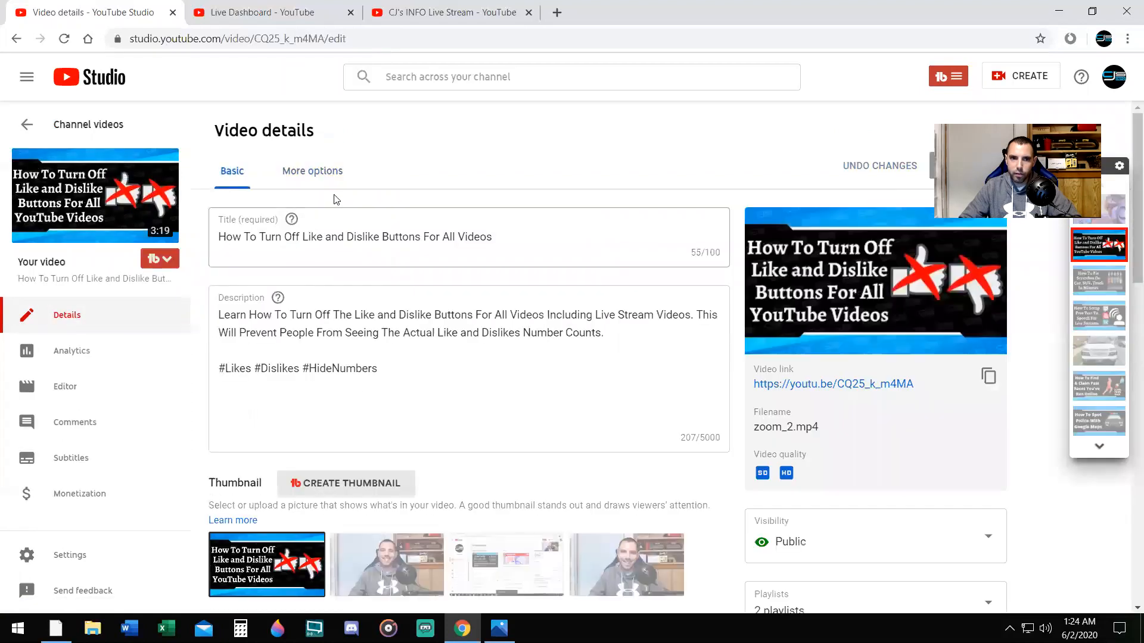
click(311, 171)
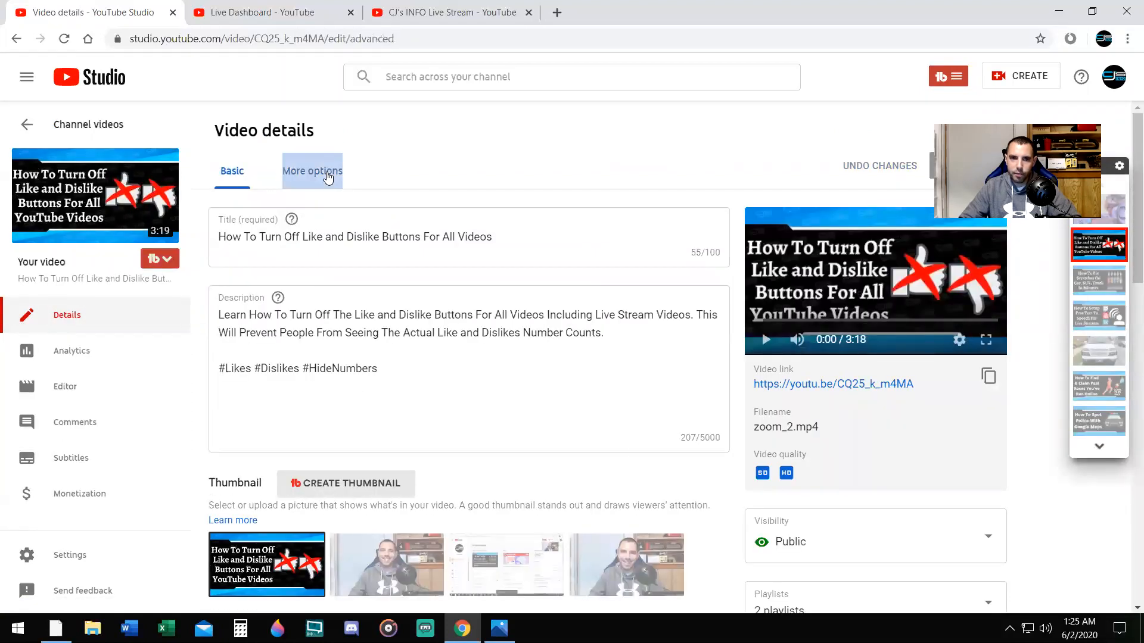
click(313, 172)
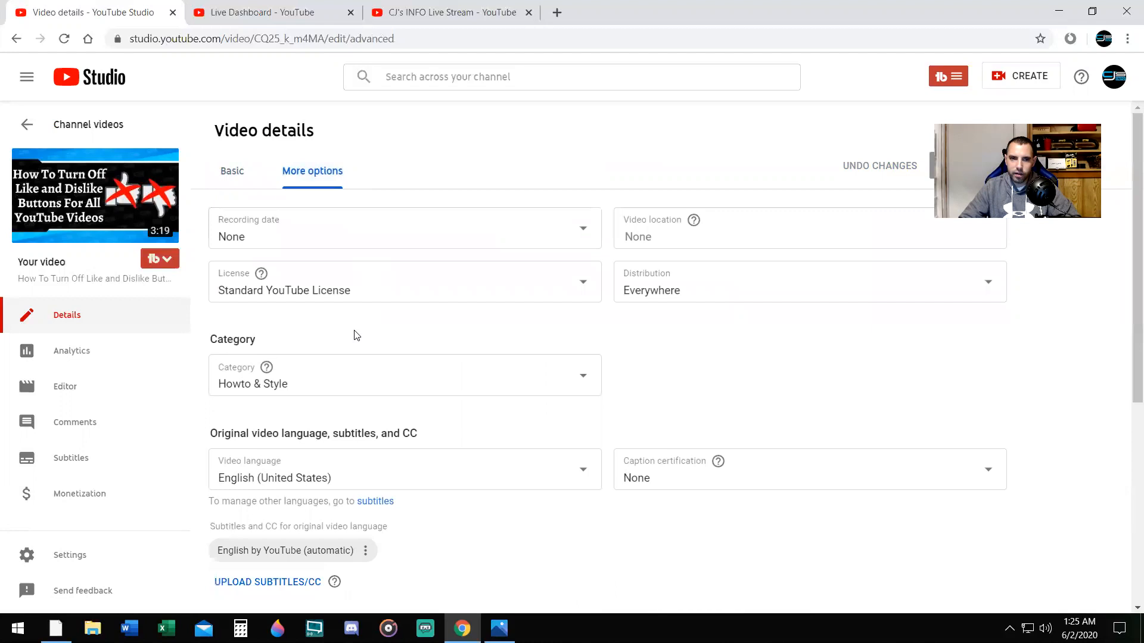
scroll(down, 3)
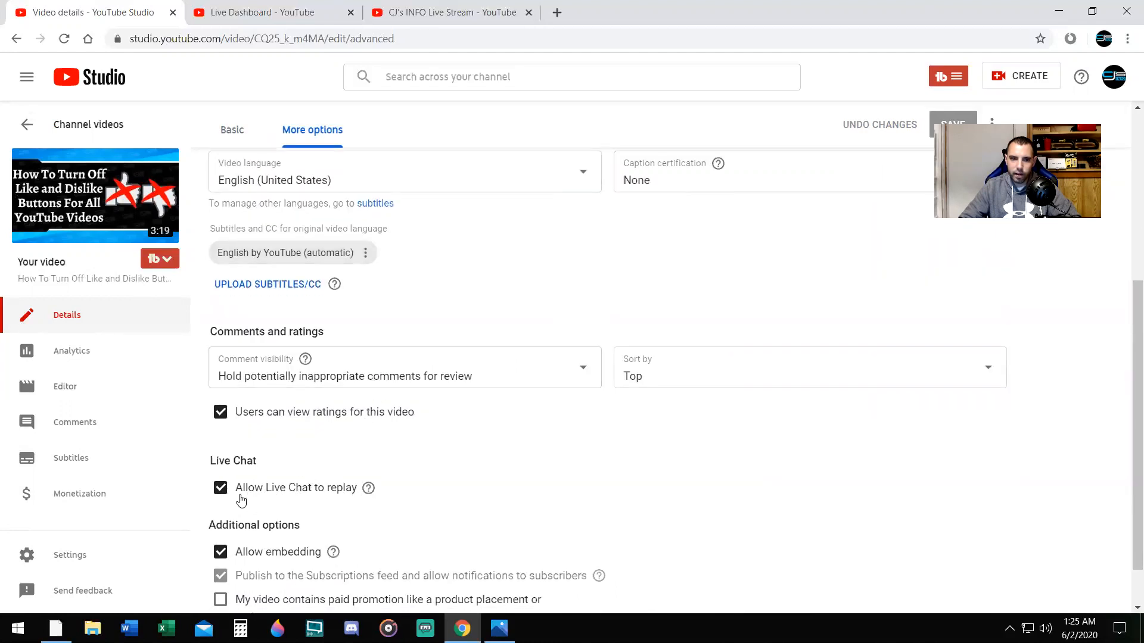
click(219, 488)
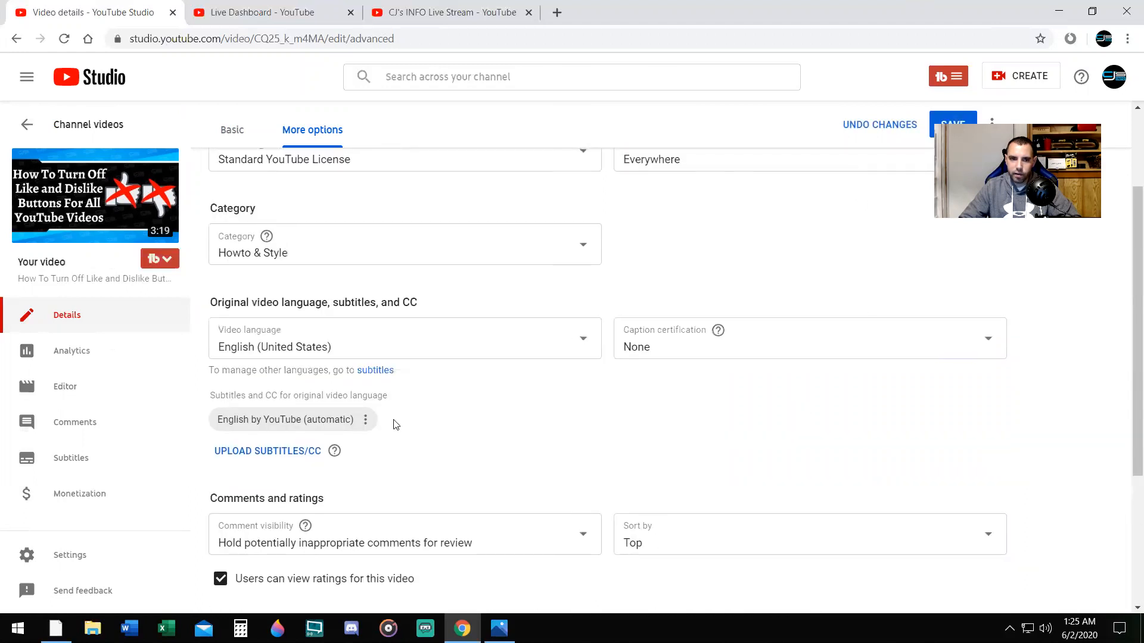
mouse_move(391, 420)
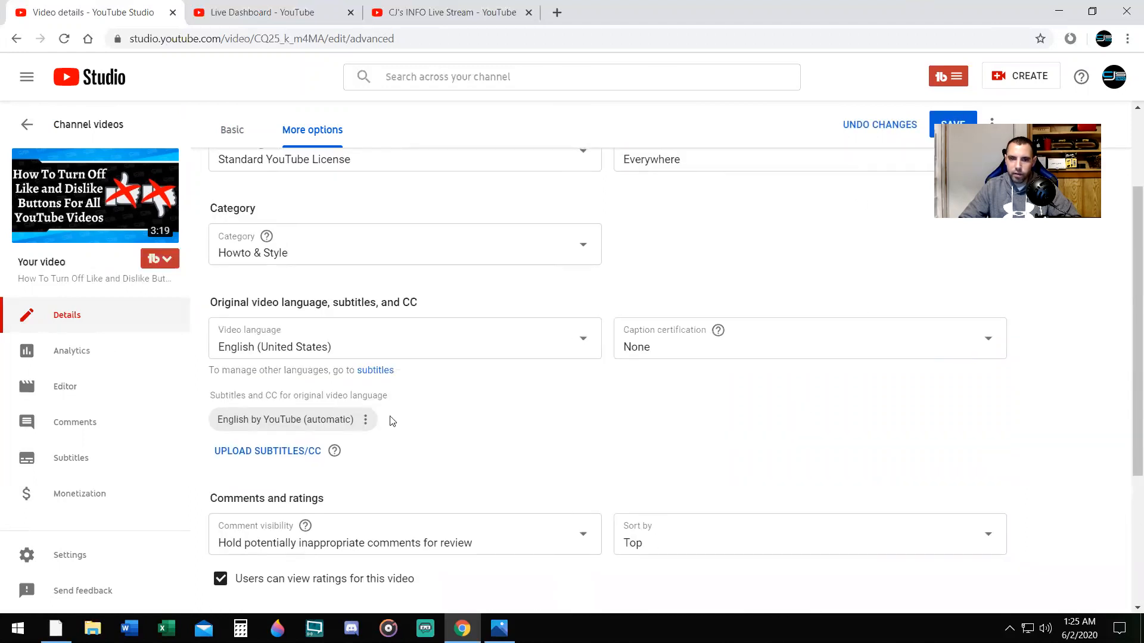